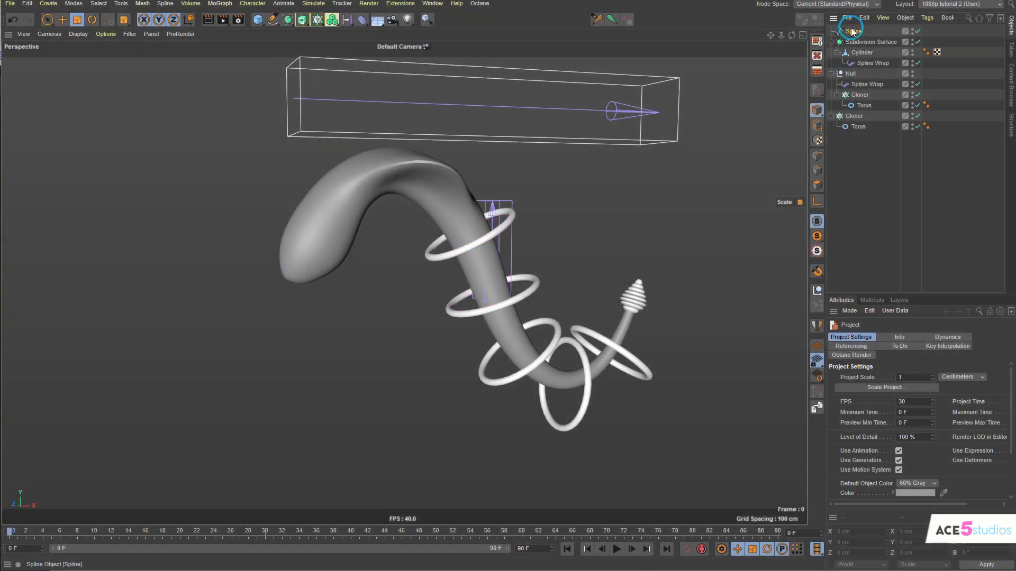
- Move and rotate the spline's points to hook the body and drop the tail end
left_click(852, 31)
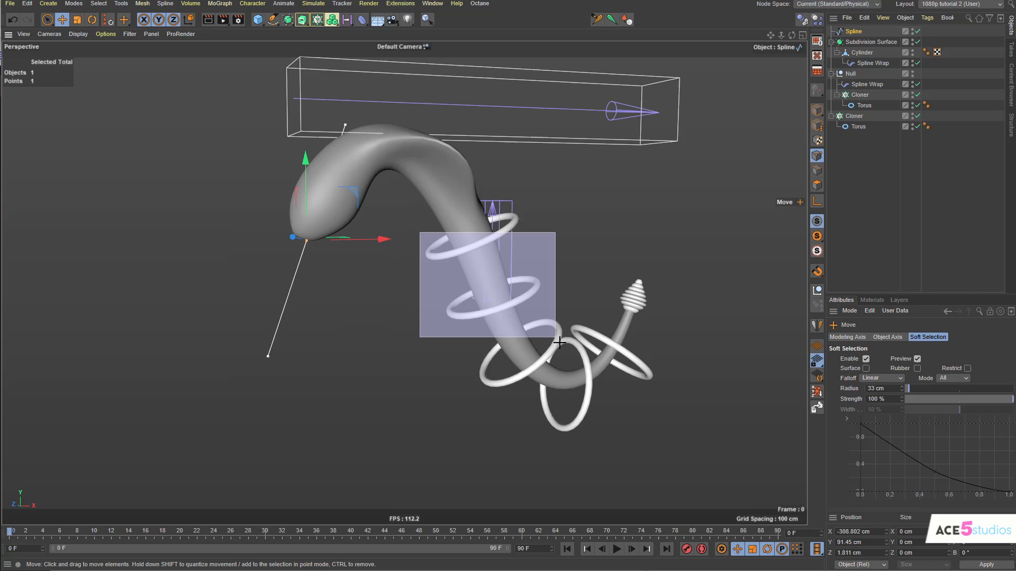
left_click(91, 19)
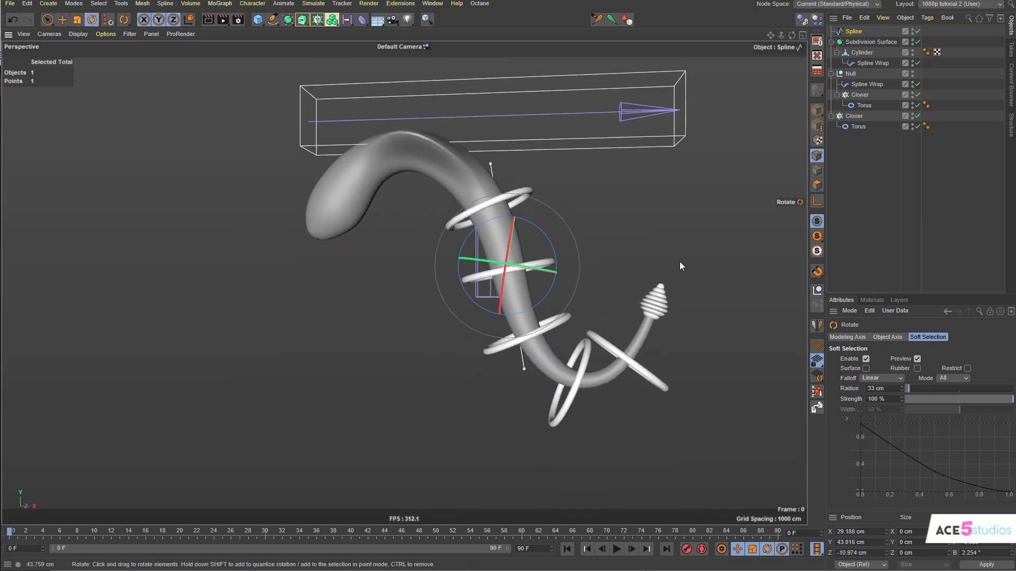
left_click(63, 19)
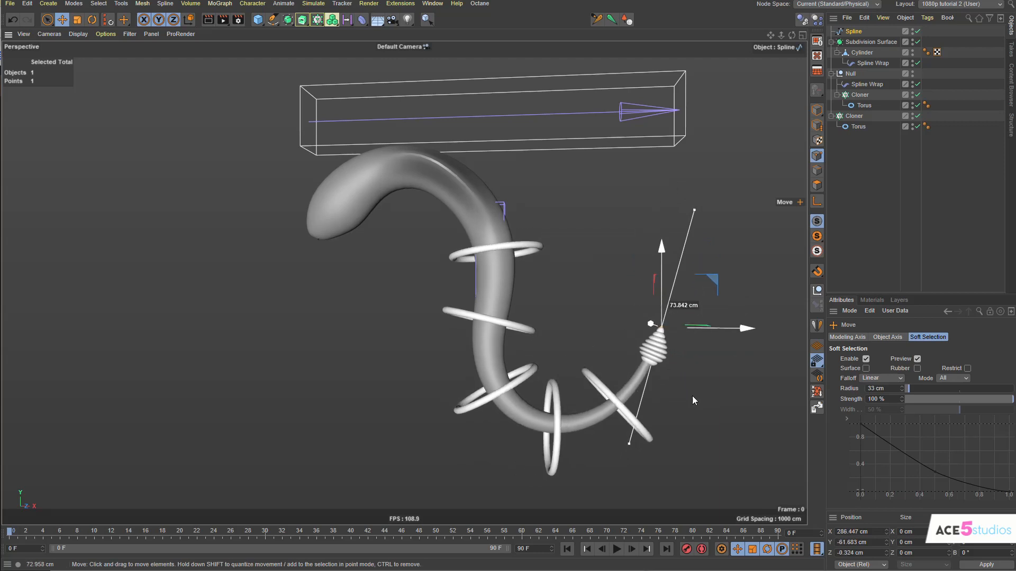
left_click_drag(651, 324, 299, 236)
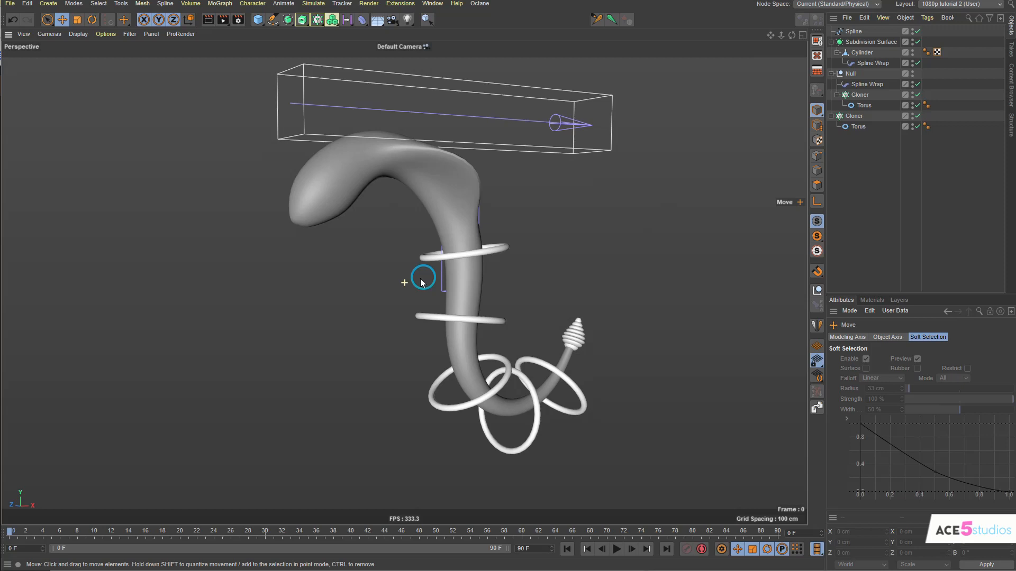
- Add two eye spheres, group them into a Null and nest it under a Subdivision Surface
left_click(258, 19)
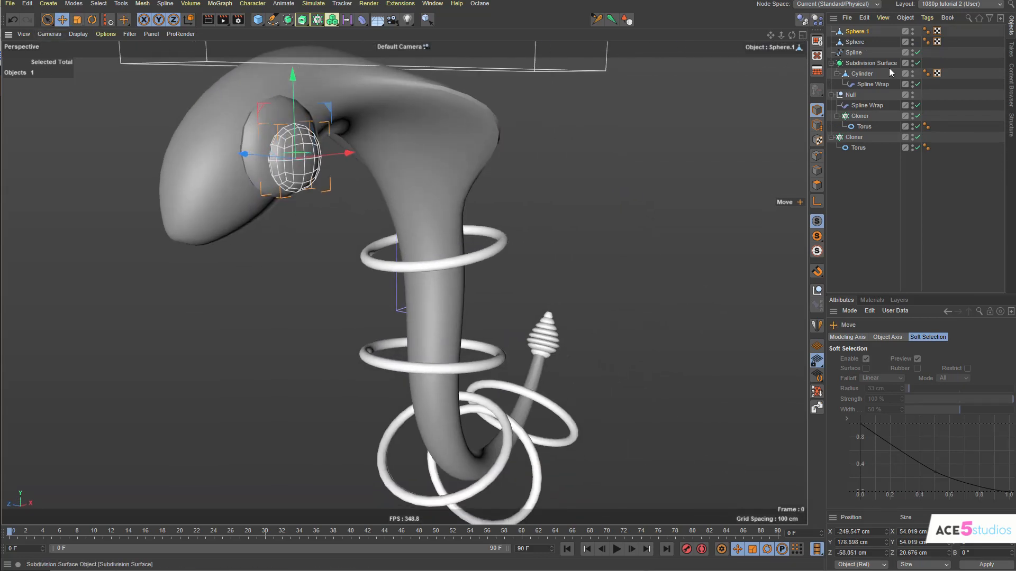
left_click(854, 41)
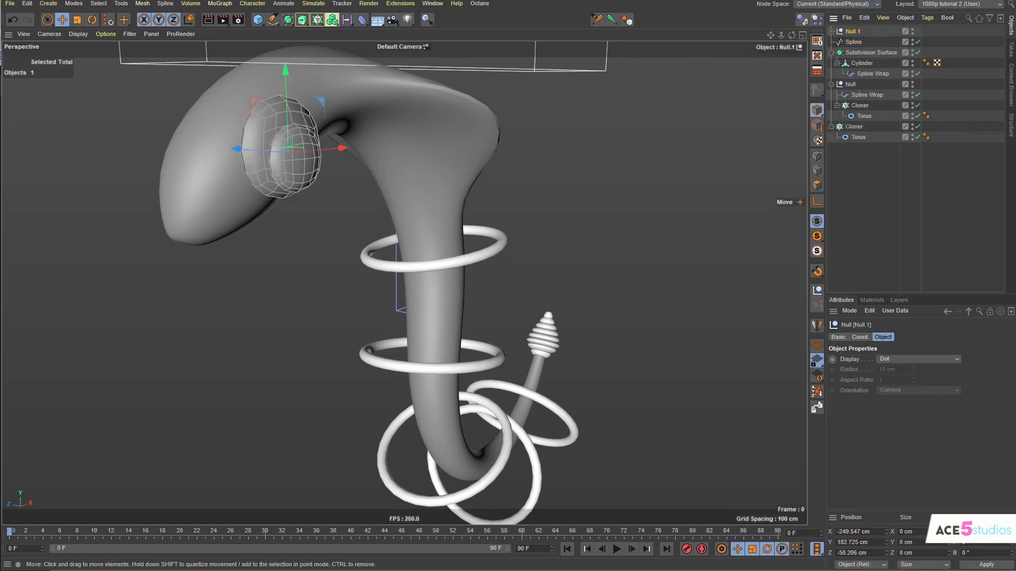
left_click(286, 20)
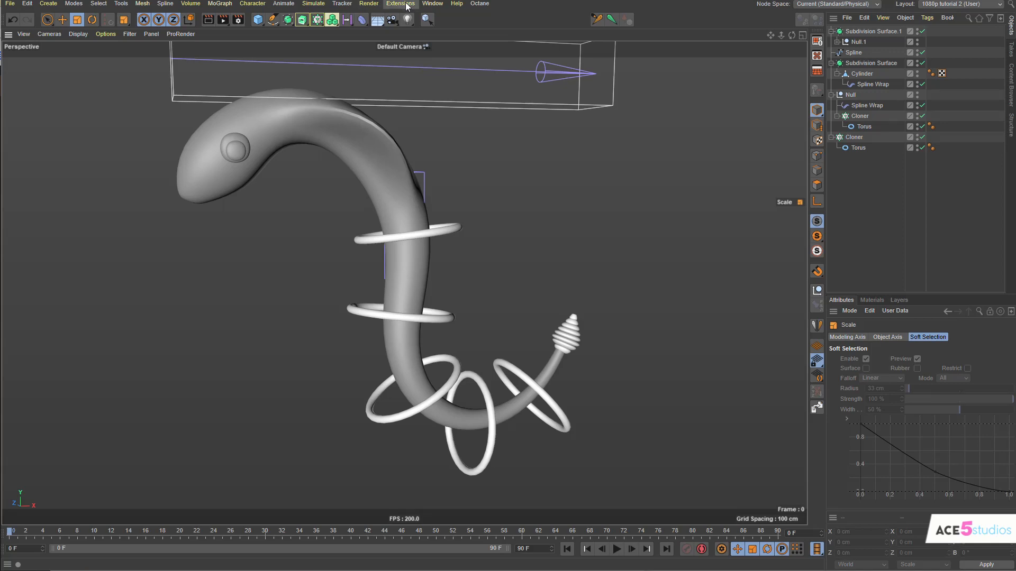
- Open Octane's Live Viewer and make a pink glossy body material with slight roughness
left_click(480, 4)
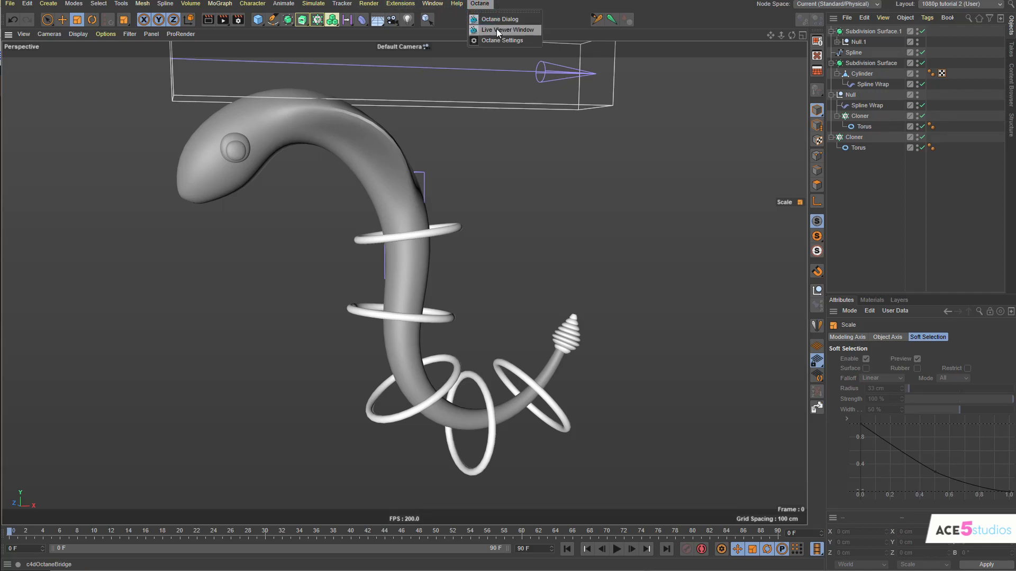
left_click(508, 30)
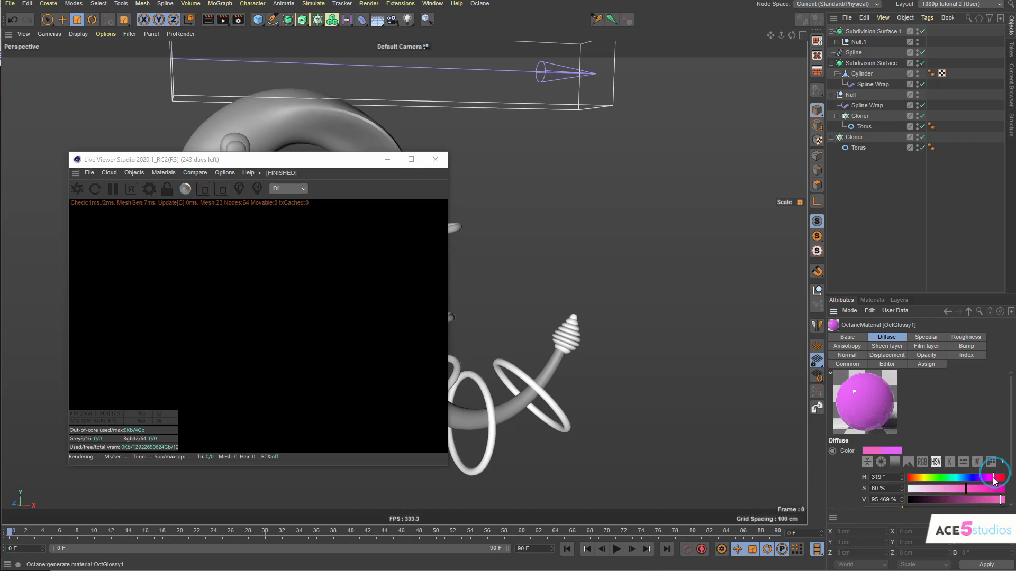
left_click(965, 346)
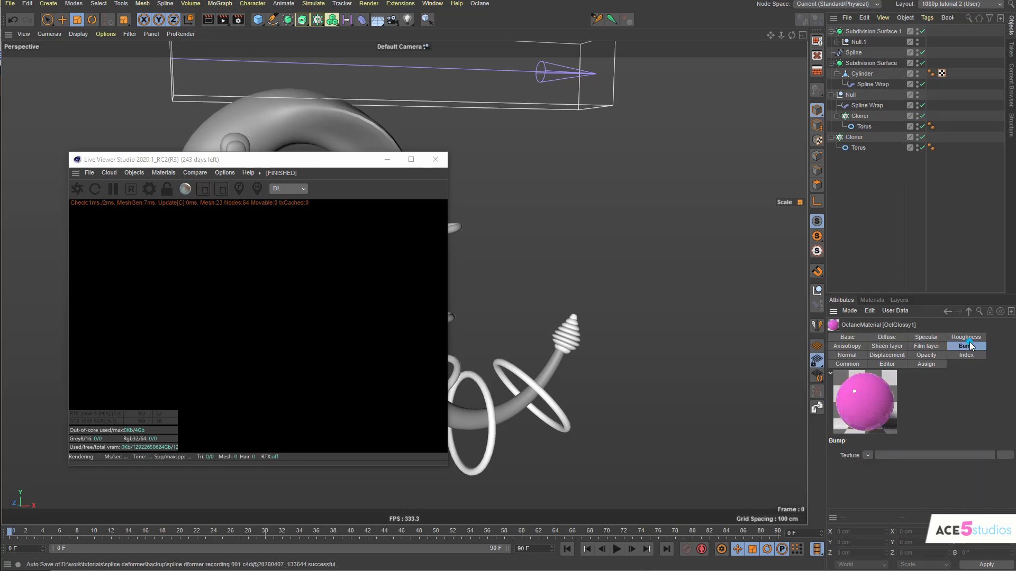
left_click(965, 337)
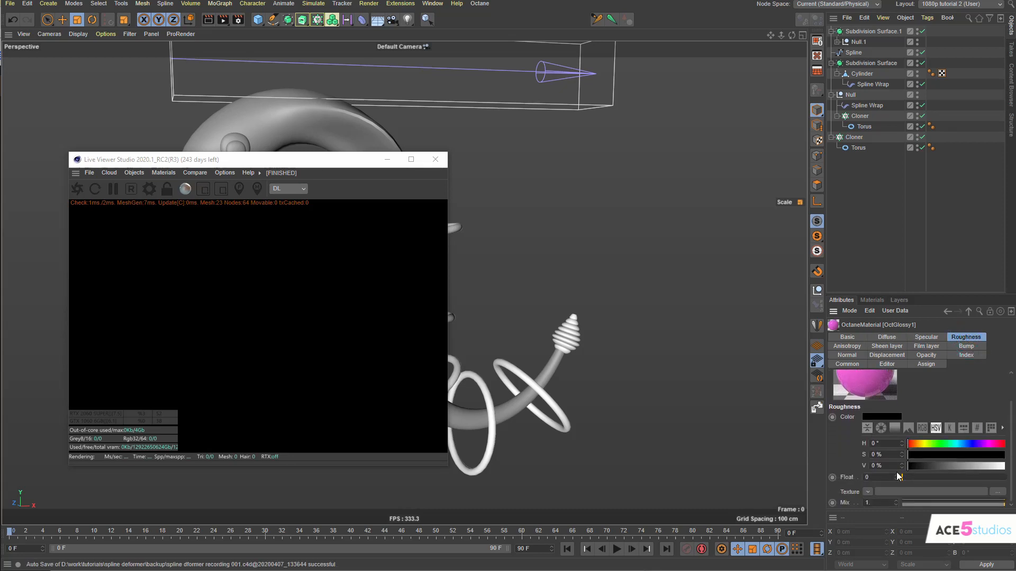
left_click_drag(892, 476, 910, 477)
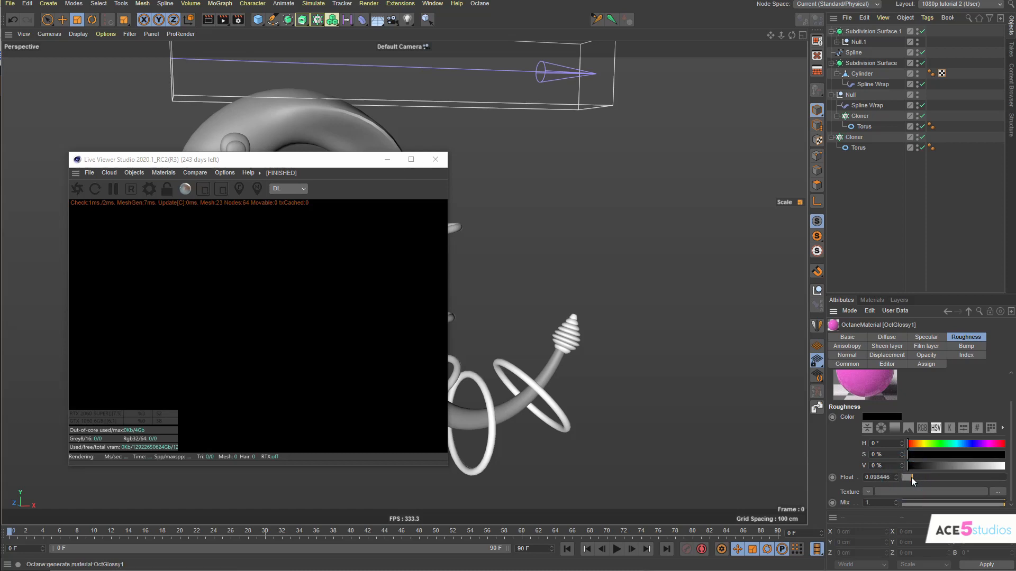
left_click_drag(913, 477, 907, 493)
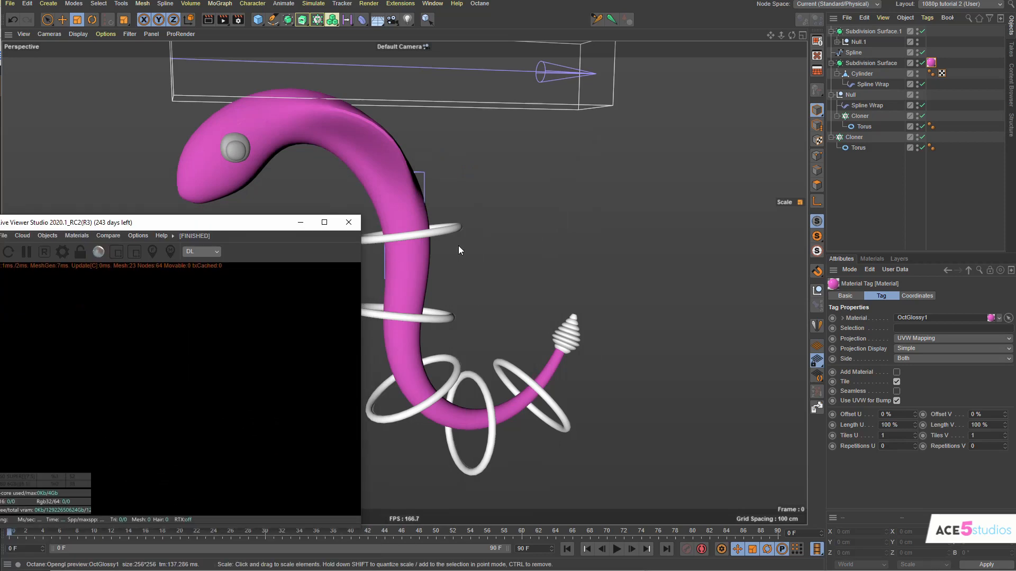
- Create a white Octane Diffuse material and assign it to the ring Cloner
left_click(76, 235)
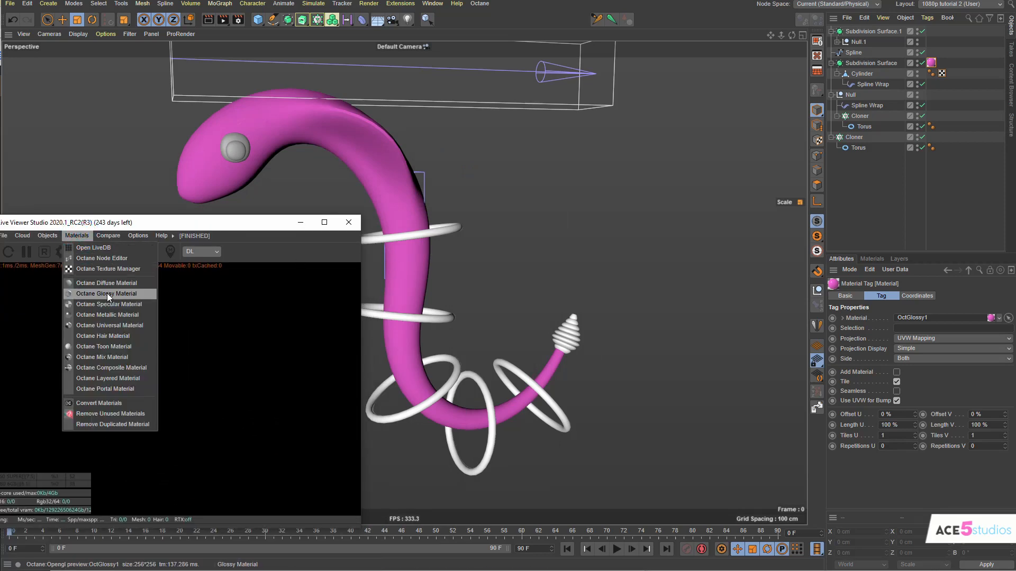
left_click(107, 283)
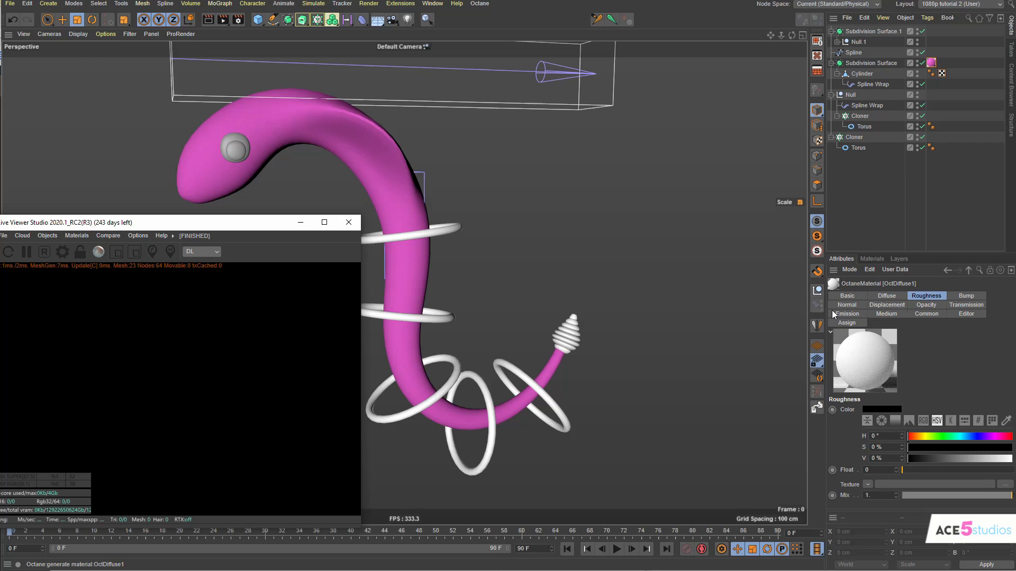
mouse_move(859, 326)
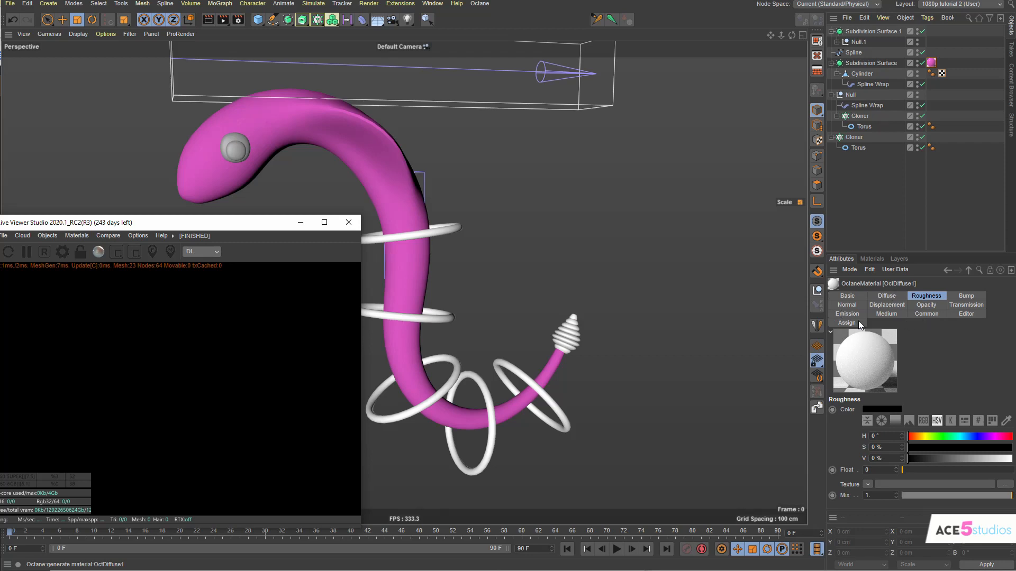
left_click(847, 314)
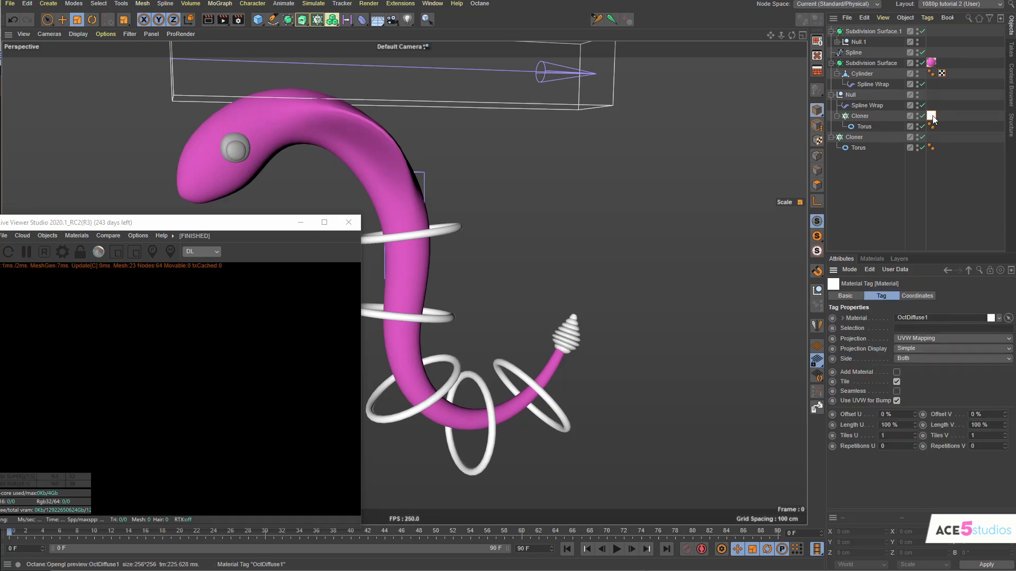
left_click(854, 136)
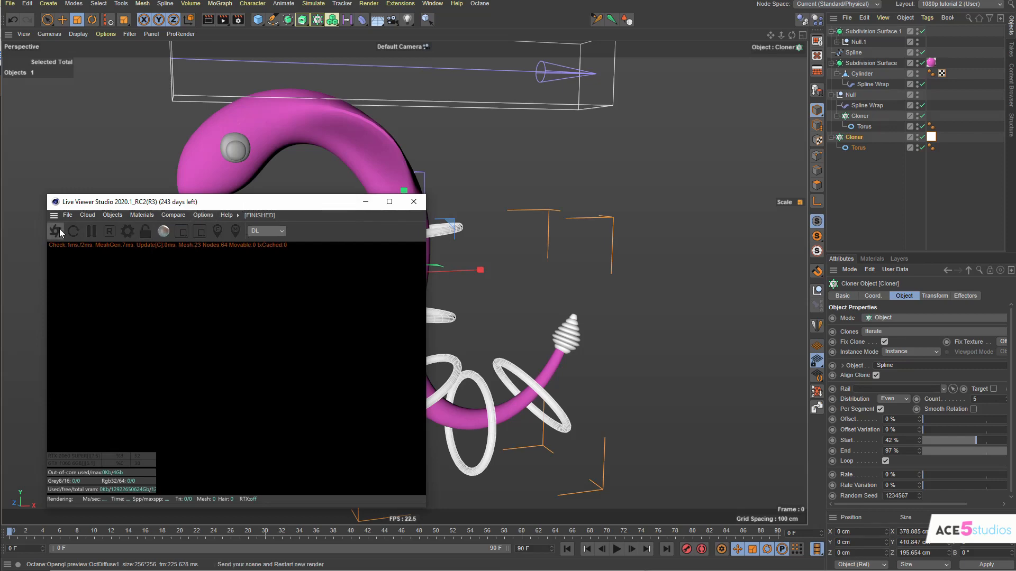
- Restart the live render and add an Octane HDRI Environment with a near-black sky colour
left_click(55, 231)
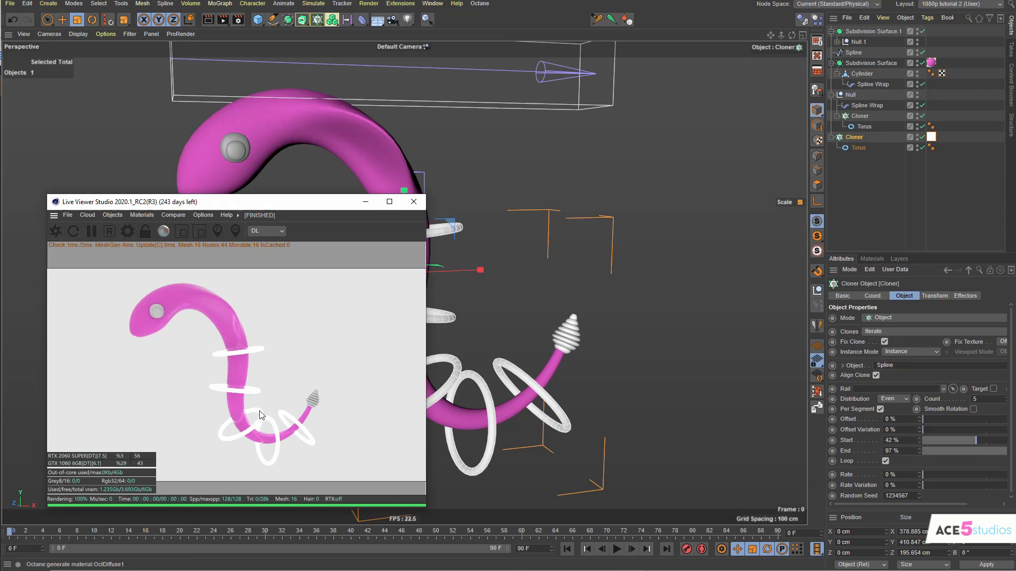
mouse_move(308, 389)
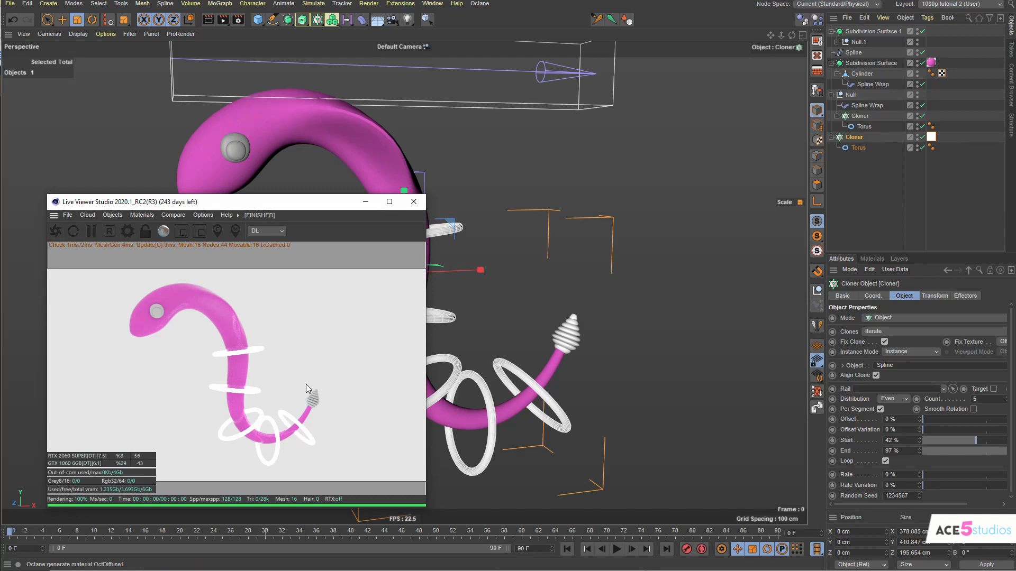
mouse_move(277, 233)
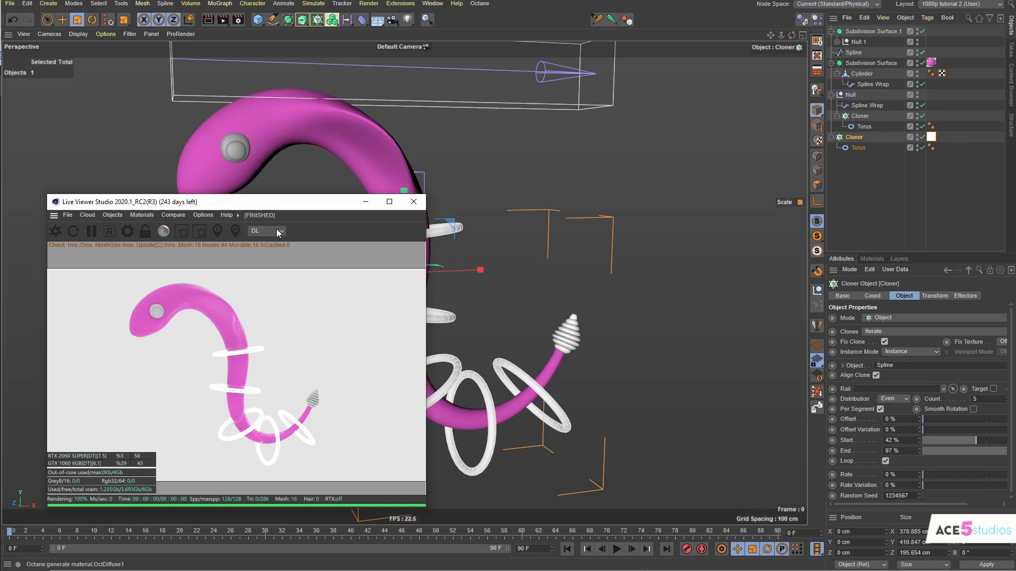
left_click(111, 214)
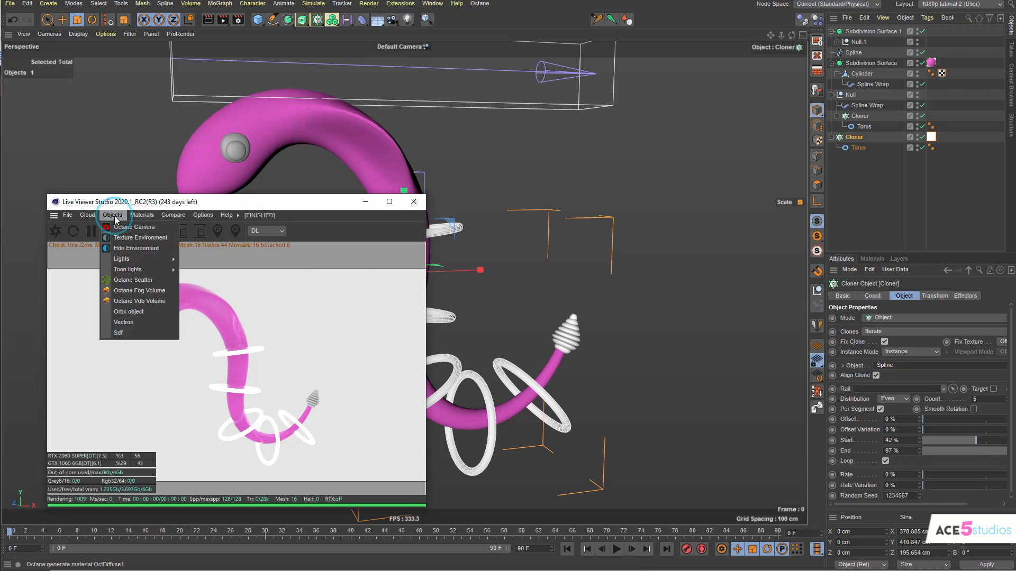
mouse_move(136, 248)
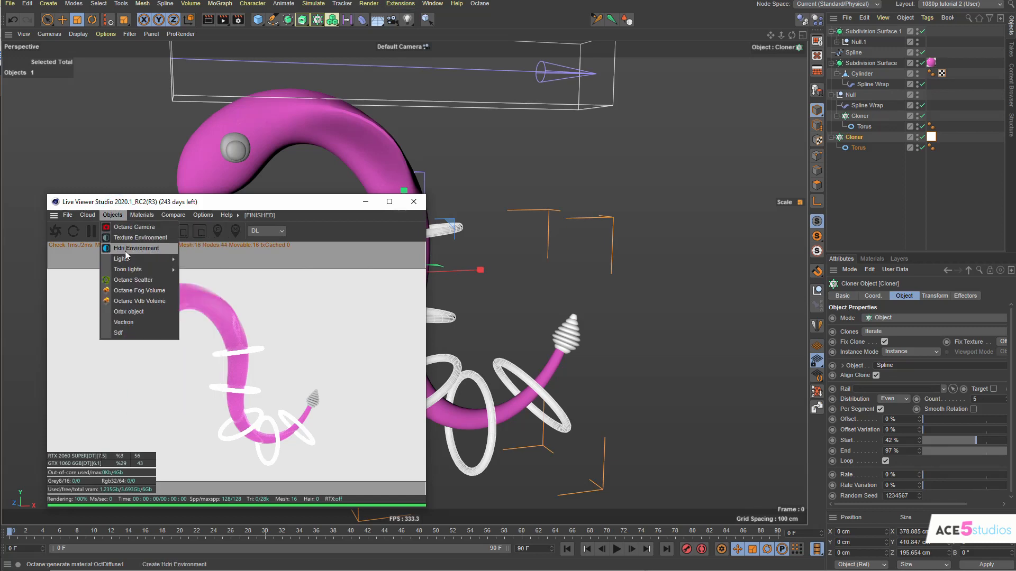
mouse_move(150, 251)
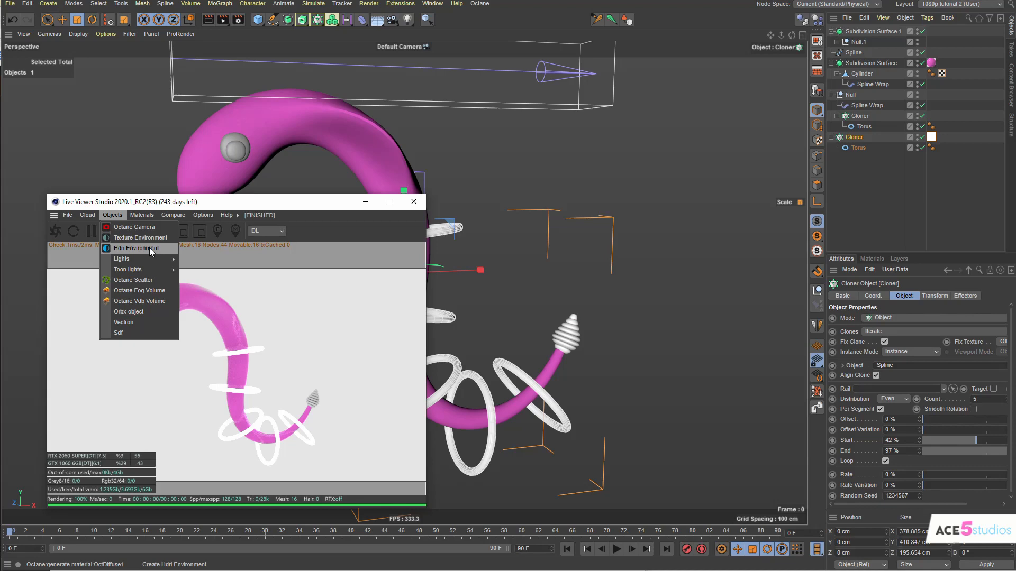
left_click(136, 248)
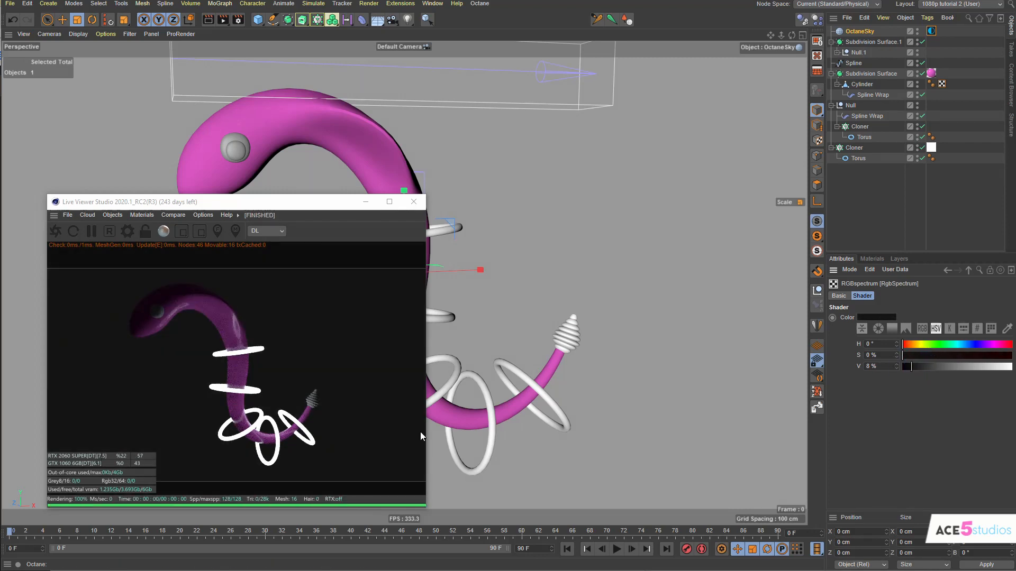
mouse_move(275, 234)
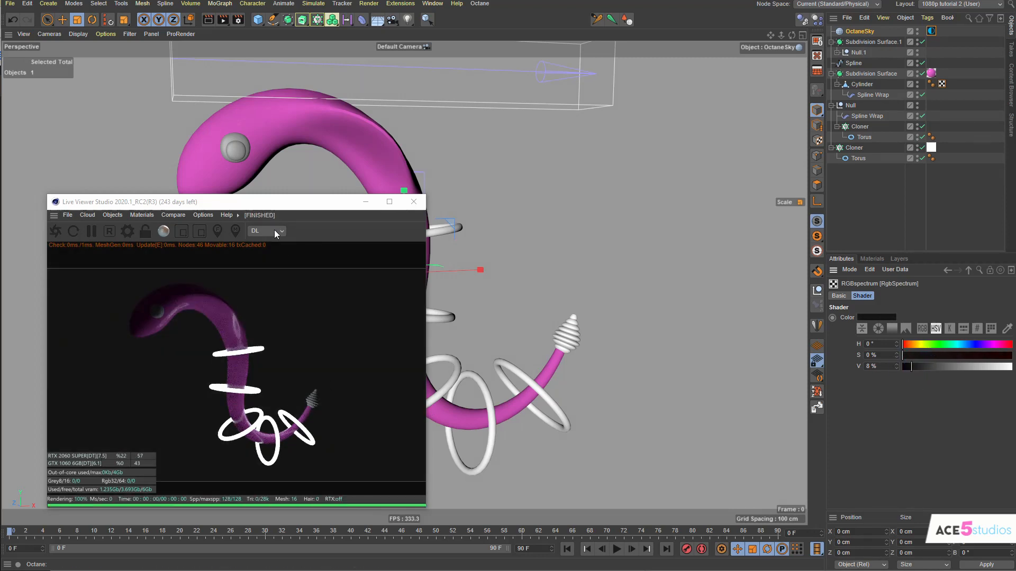
- Switch the kernel to path tracing and set ring blackbody emission temperature near 2167
left_click(265, 231)
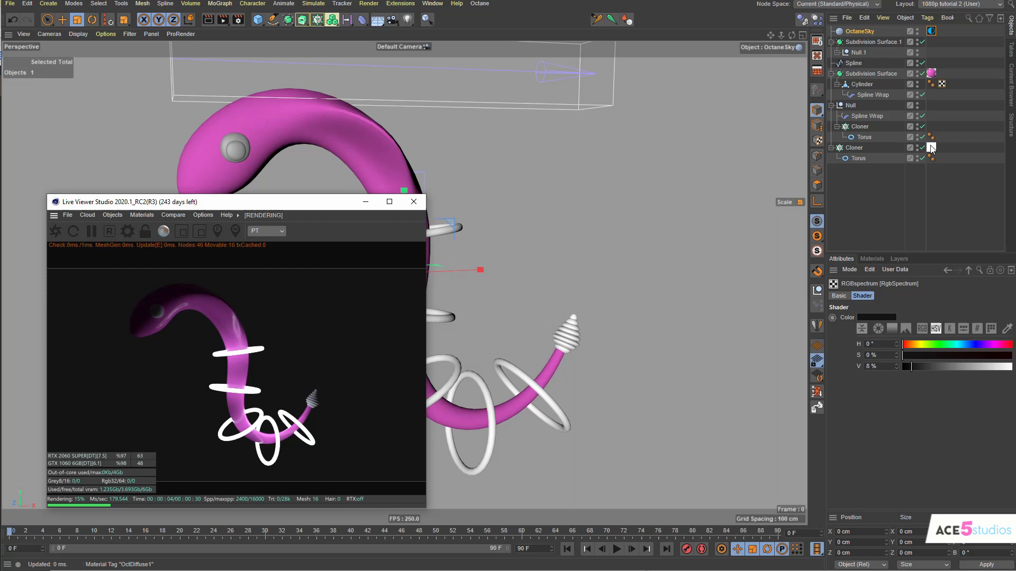
left_click(931, 147)
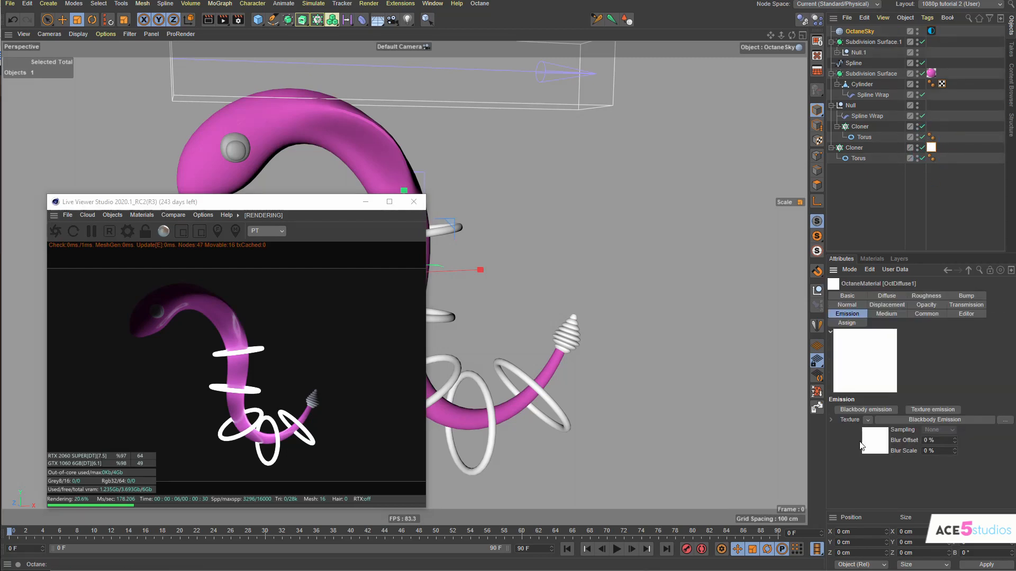
mouse_move(879, 448)
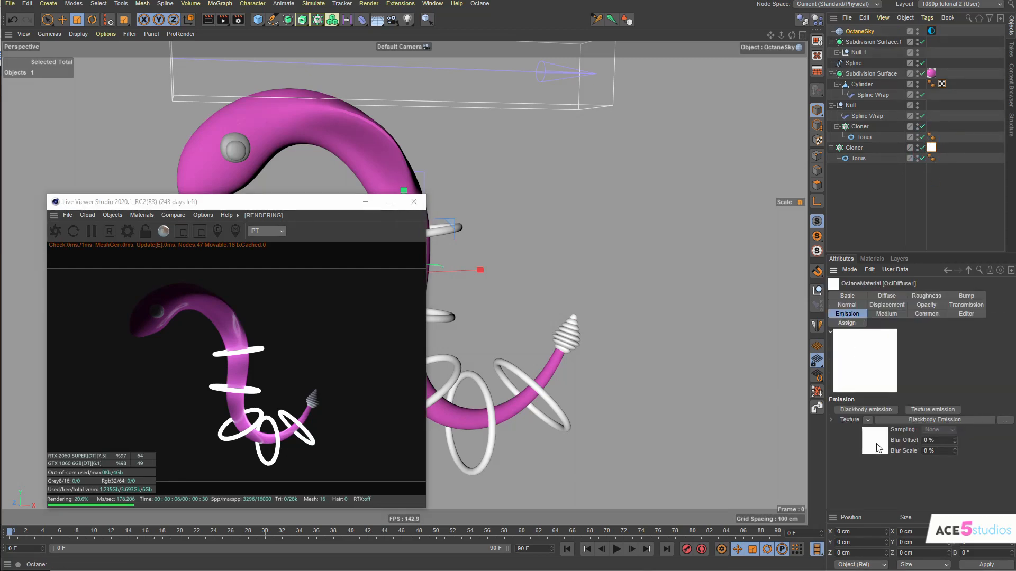
left_click(935, 419)
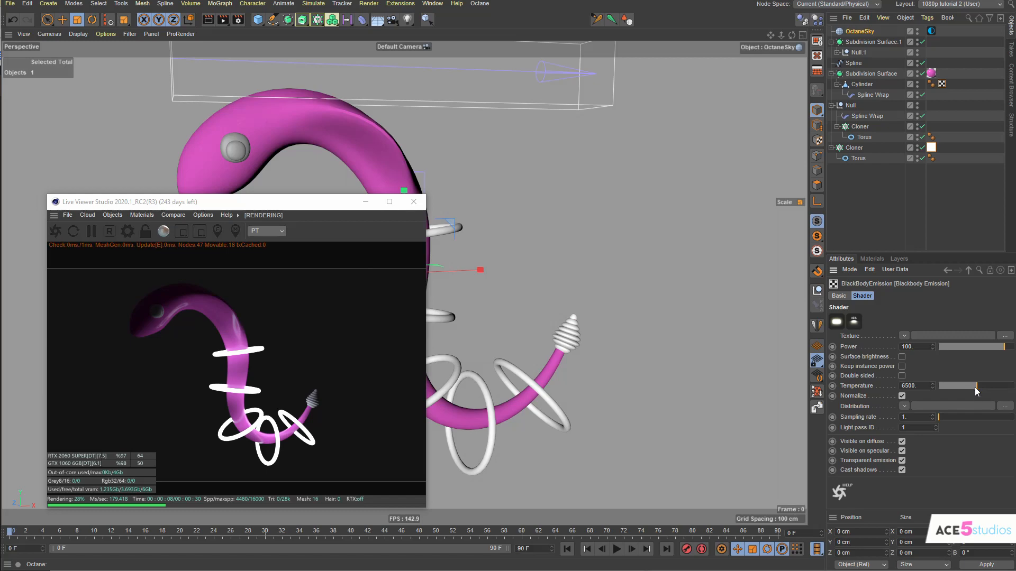
left_click_drag(979, 386, 943, 387)
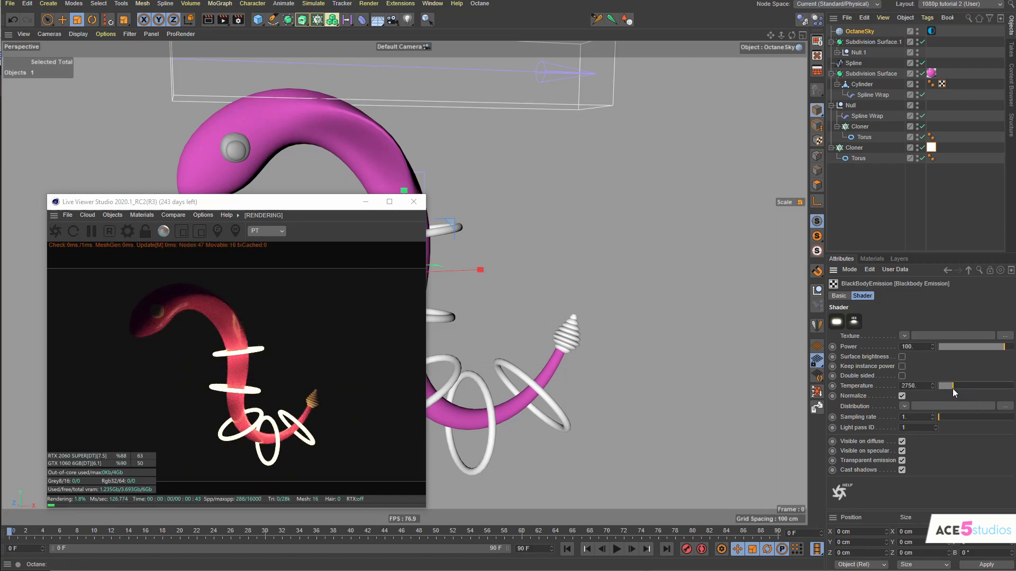
left_click_drag(965, 386, 949, 386)
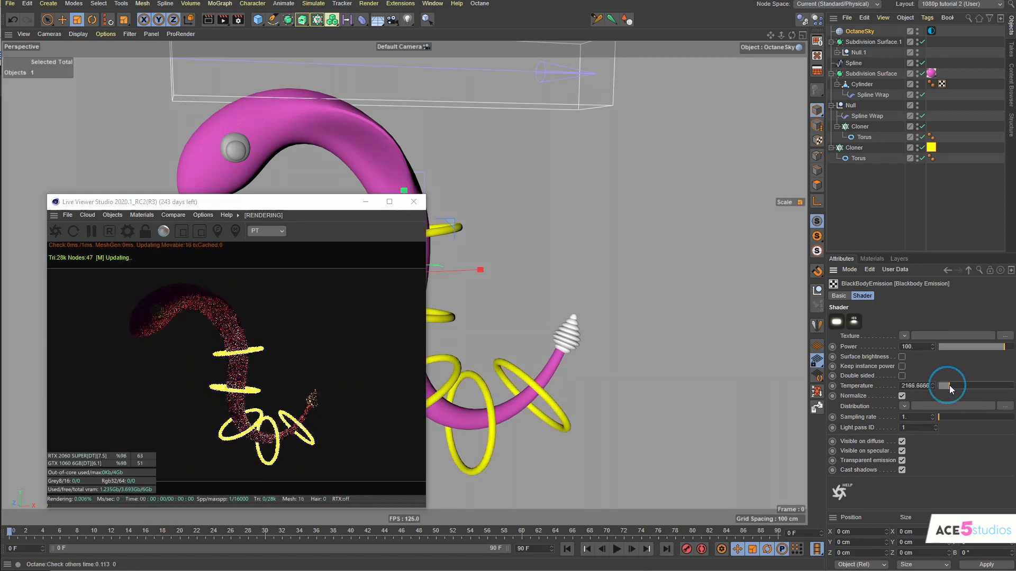
left_click_drag(946, 386, 951, 386)
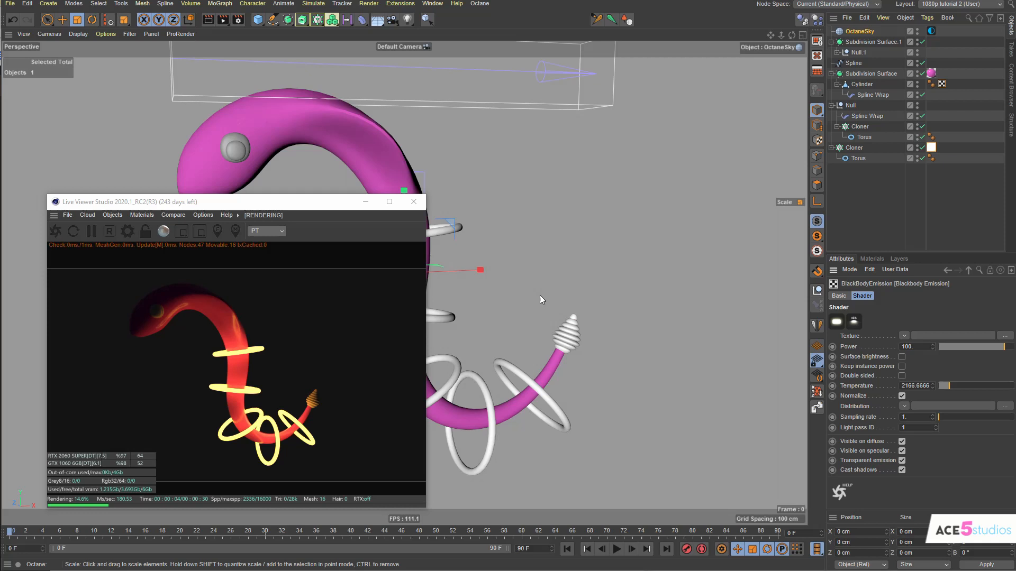
- Duplicate the pink glossy material into white, black and blue copies for eyes and tail tip
left_click(872, 259)
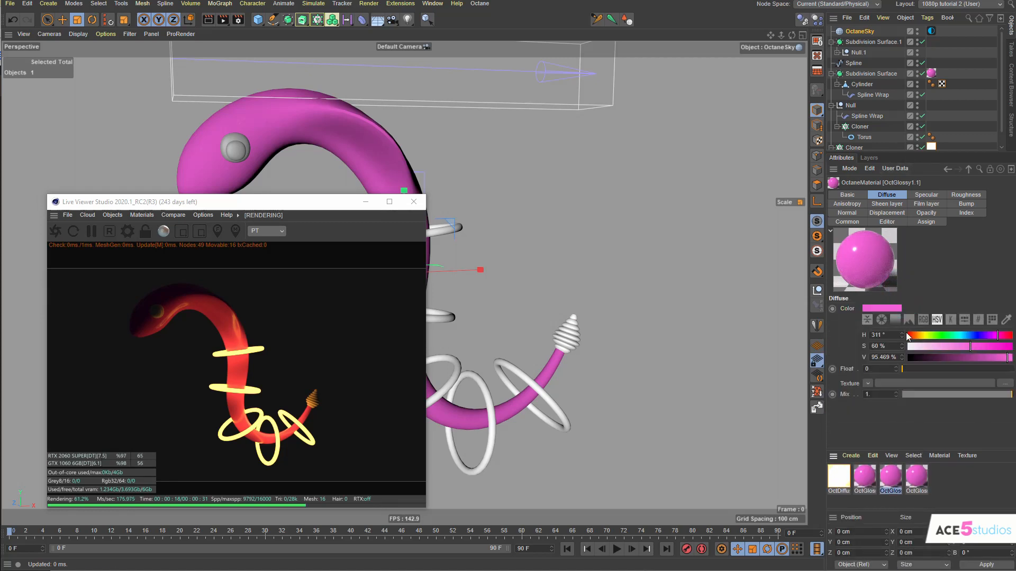
left_click_drag(970, 346, 902, 346)
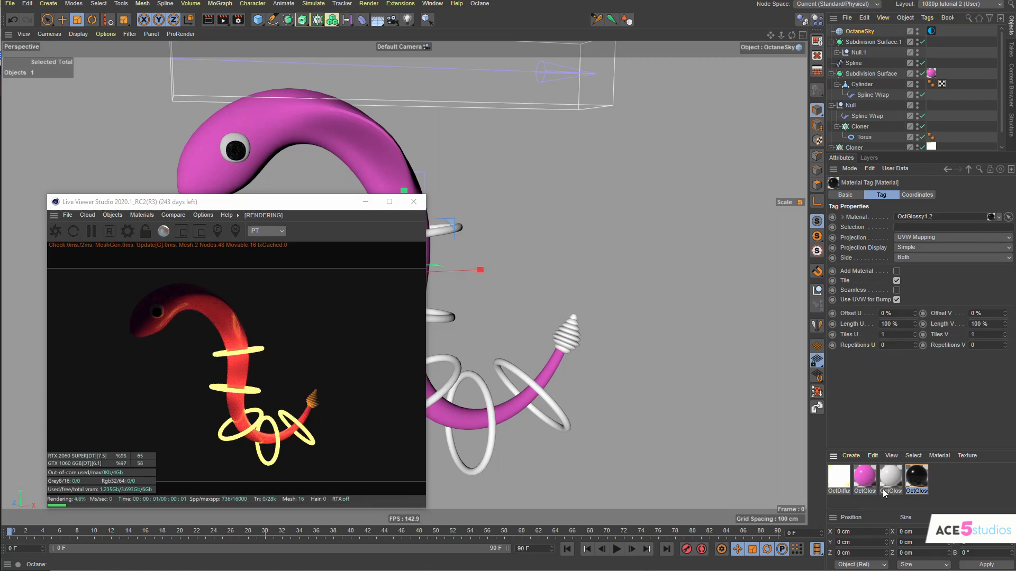
left_click(941, 477)
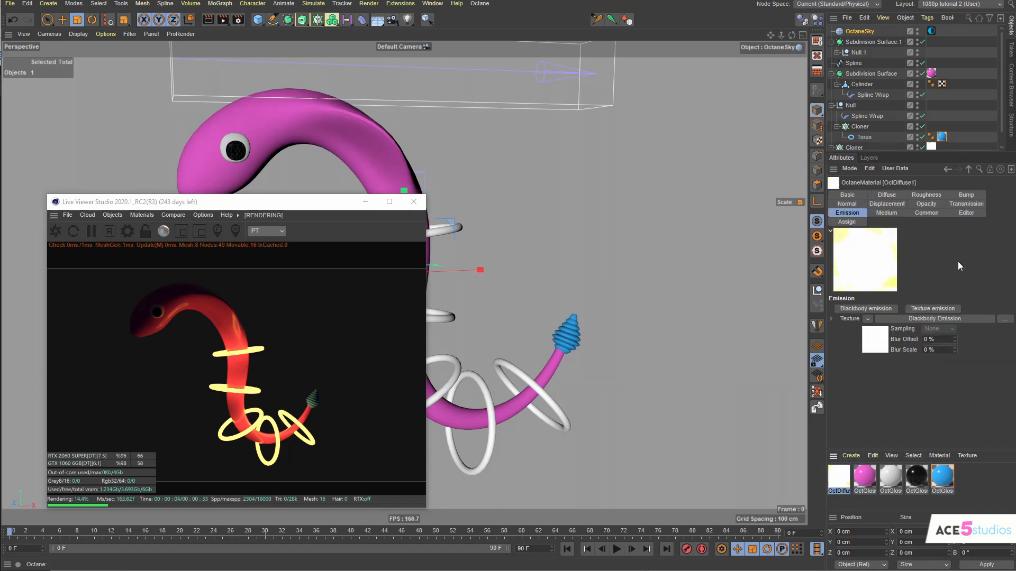
- Set the ring Blackbody Emission Power to 500 after trying 200 and 800
left_click(932, 318)
type("150")
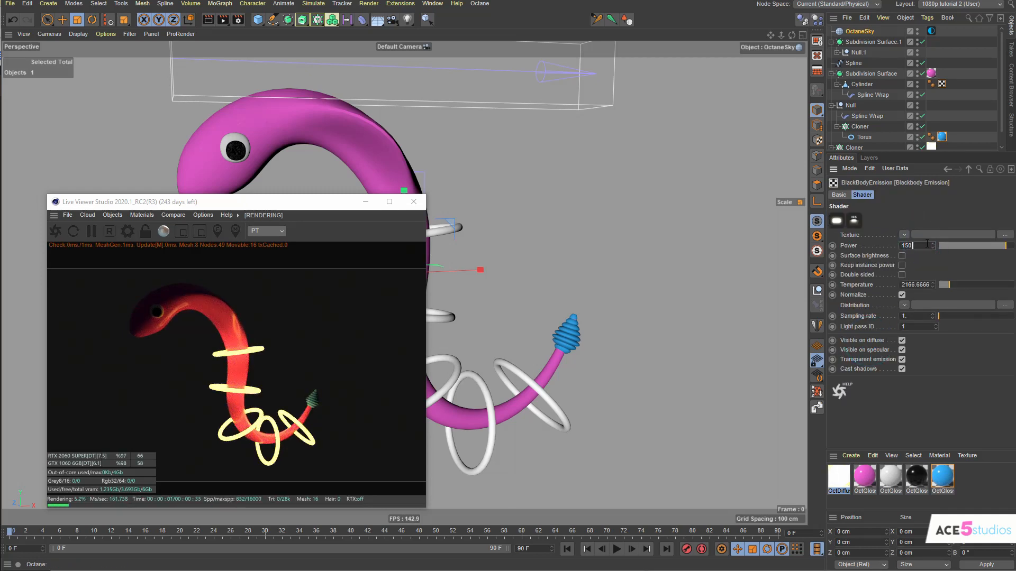
type("200")
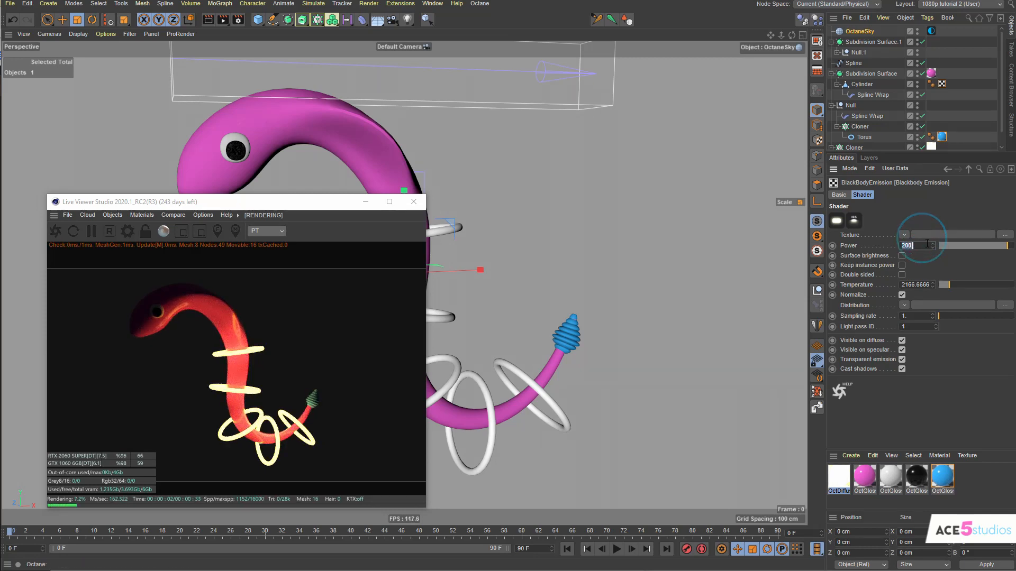
type("800.")
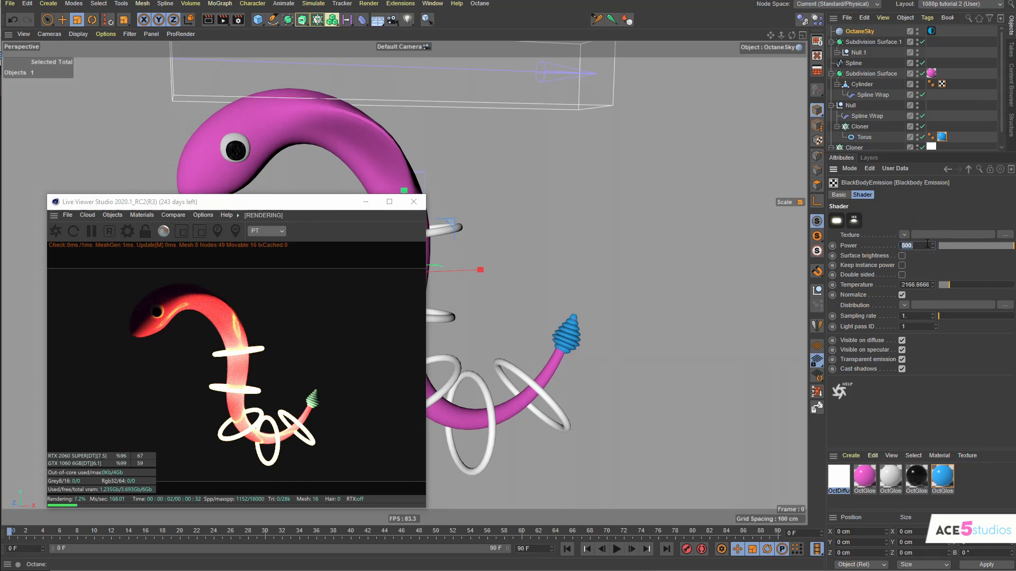
type("500")
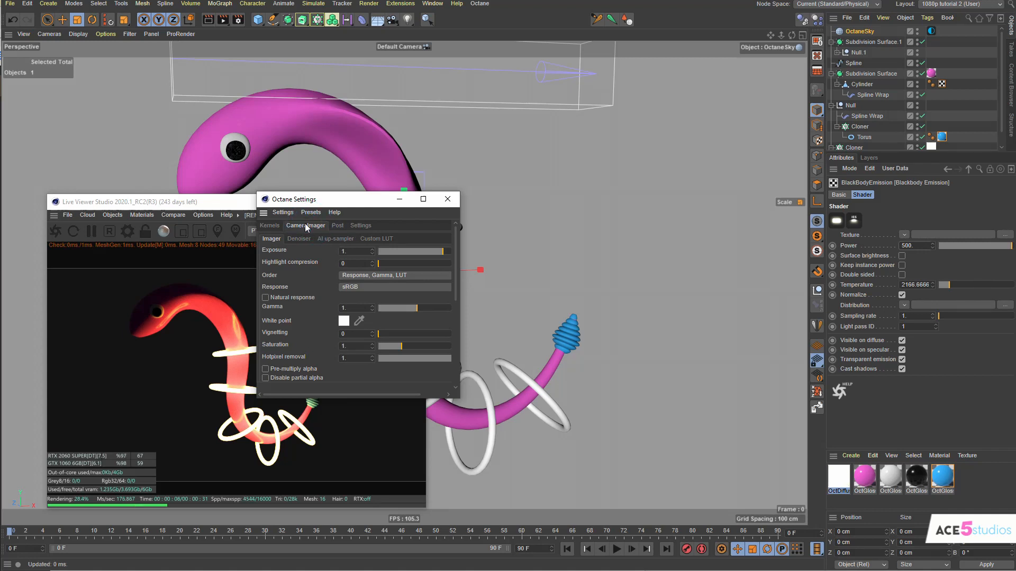
- Raise bloom power, lower the bloom cutoff, and set highlight compression to 0
left_click(337, 225)
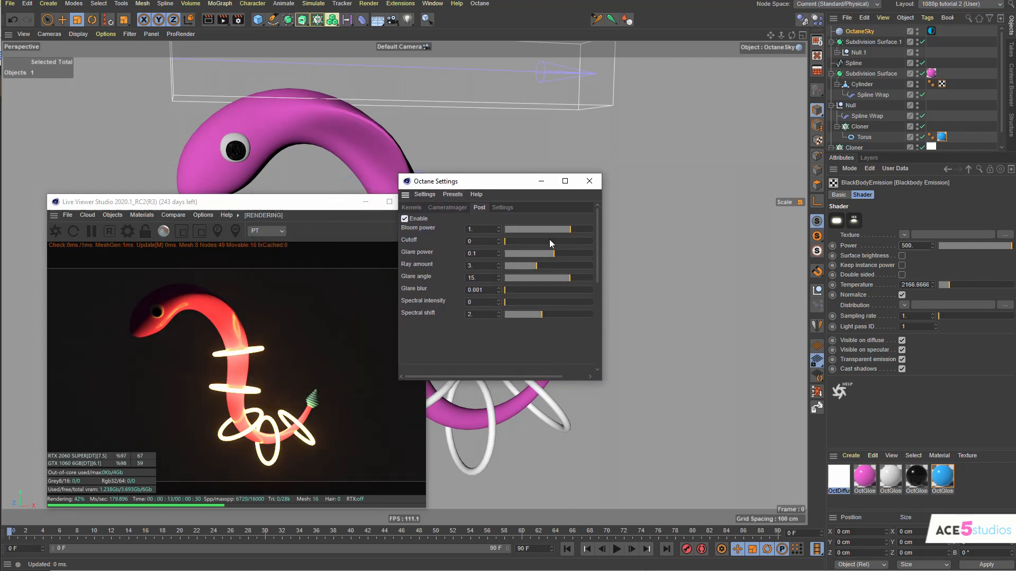
left_click_drag(506, 229, 582, 229)
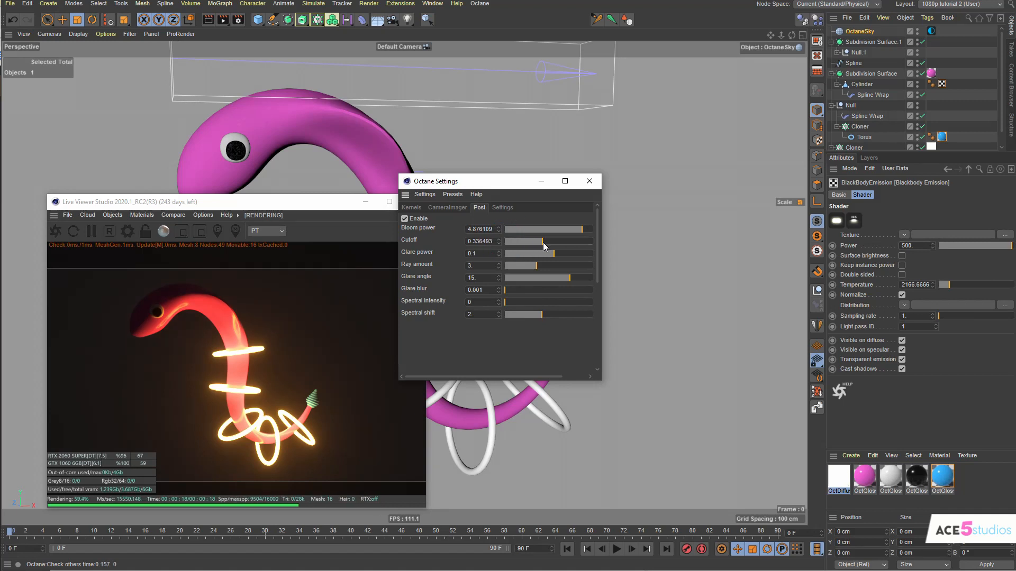
left_click_drag(545, 241, 537, 241)
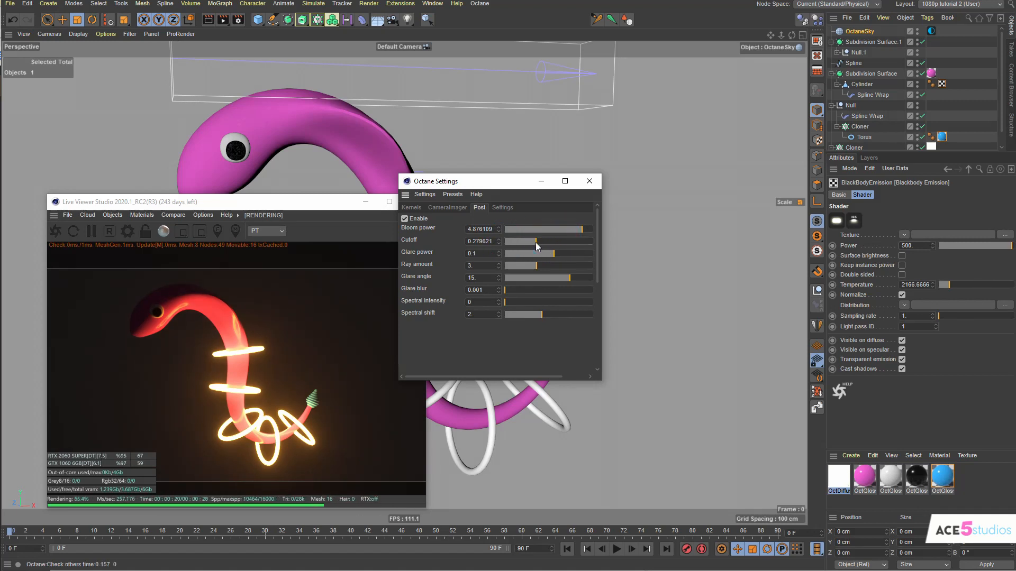
left_click_drag(529, 253, 567, 253)
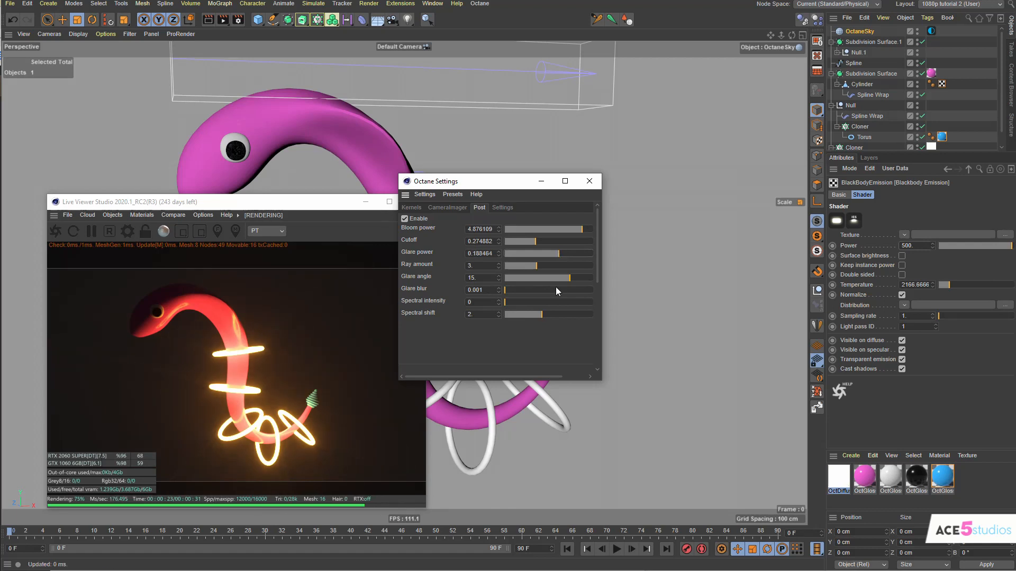
left_click(447, 208)
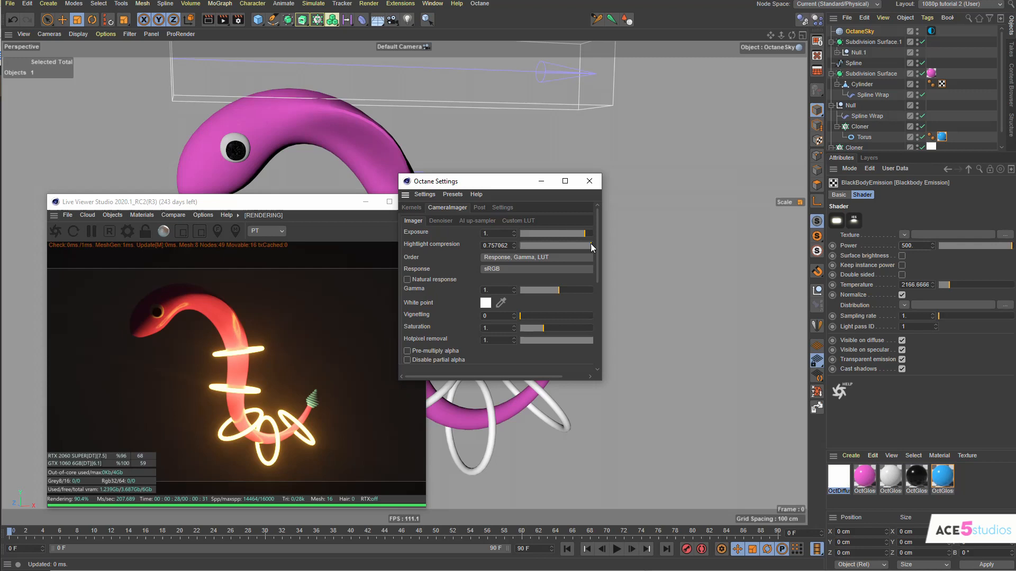
left_click_drag(581, 245, 518, 245)
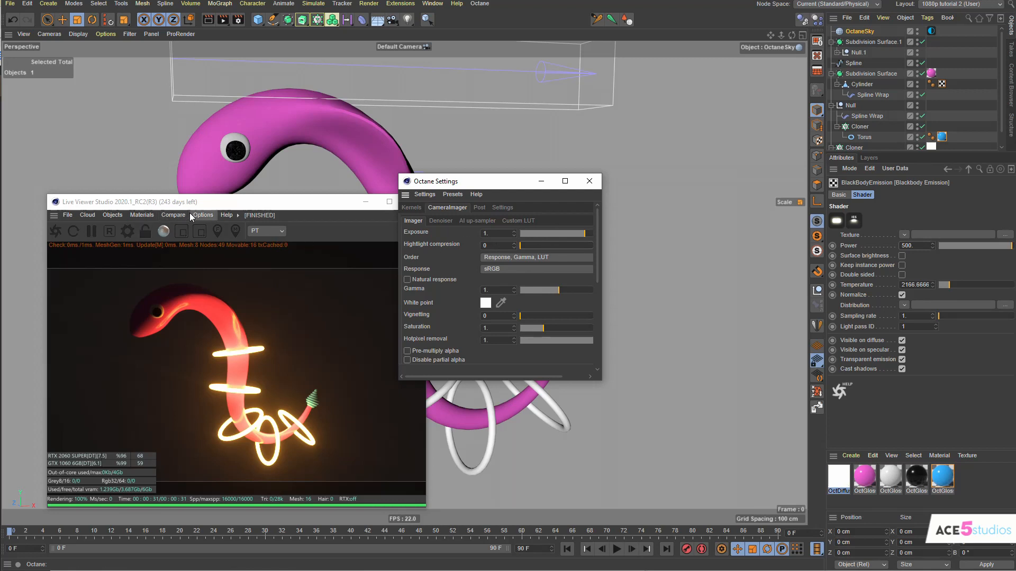
- Add an Octane Area Light and rotate it about -100° to shine down on the snake
left_click(111, 214)
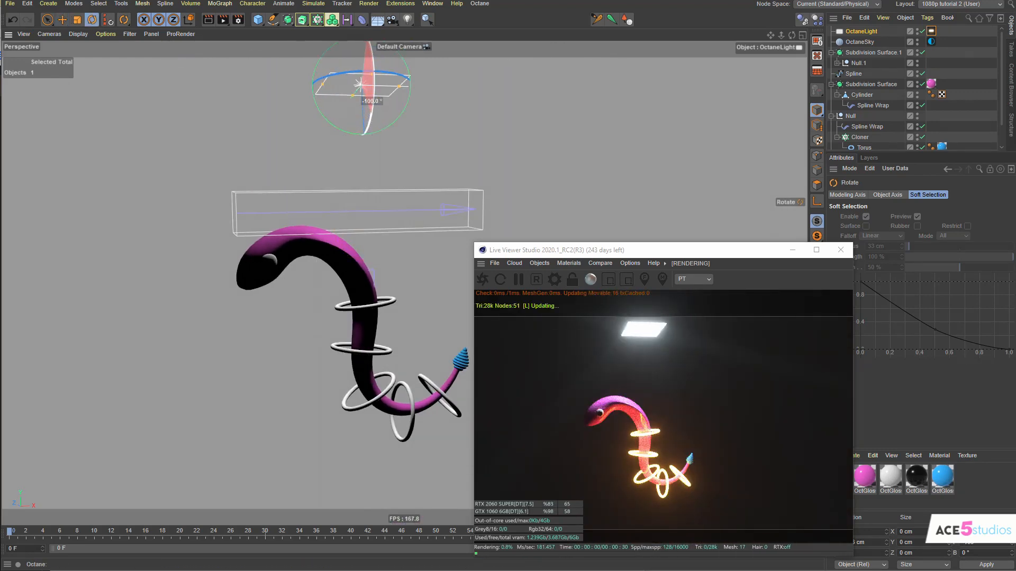
left_click_drag(369, 71, 381, 123)
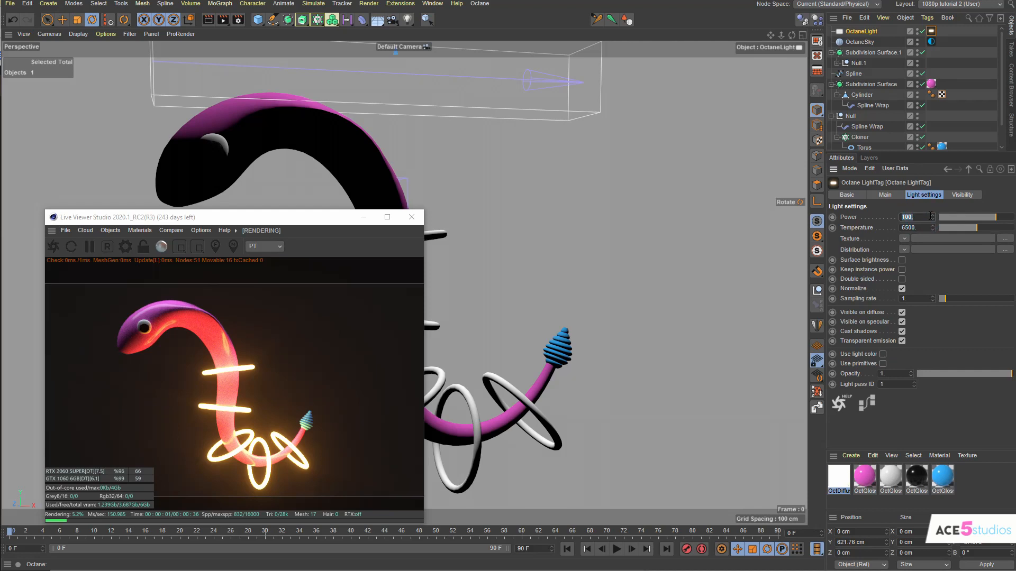
- Set the Octane light power to 400 and start adjusting the snake's glossy material colour
type("400")
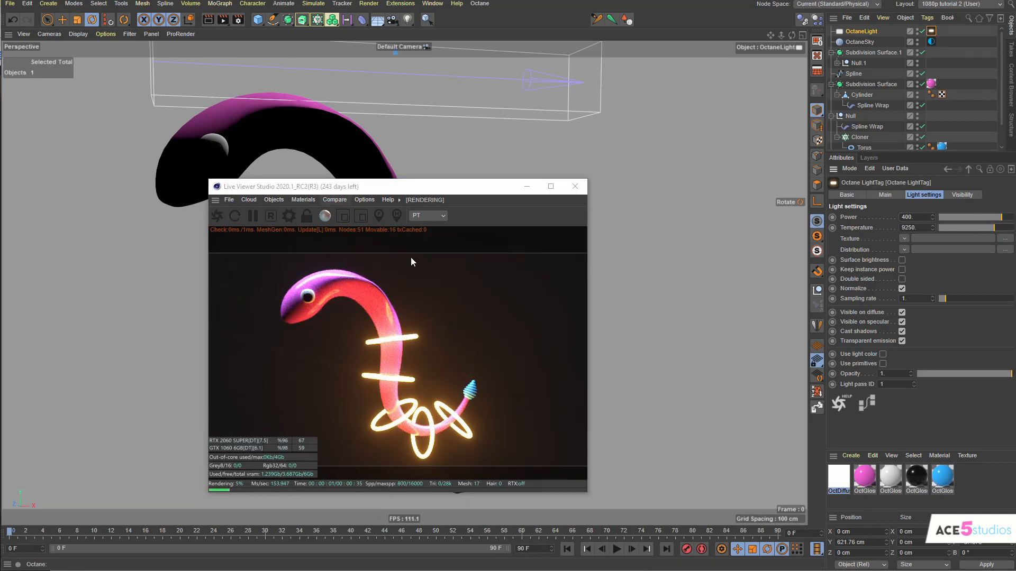
mouse_move(408, 424)
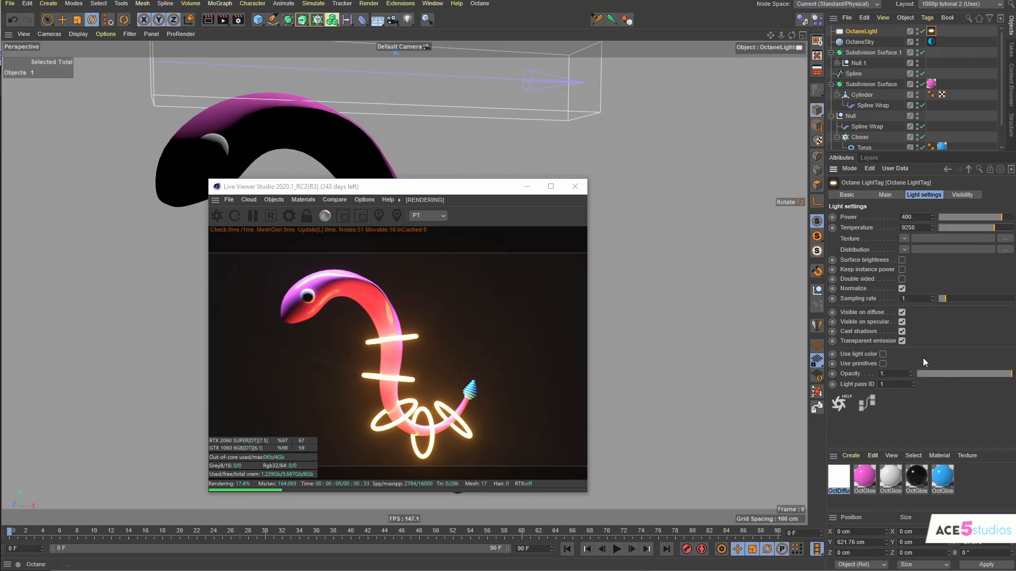
left_click(864, 477)
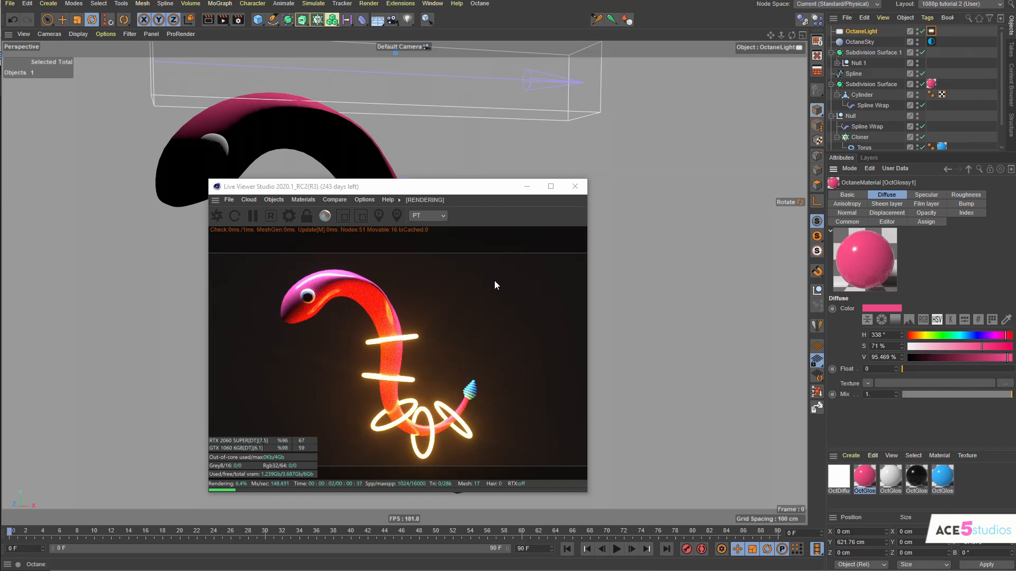
mouse_move(489, 291)
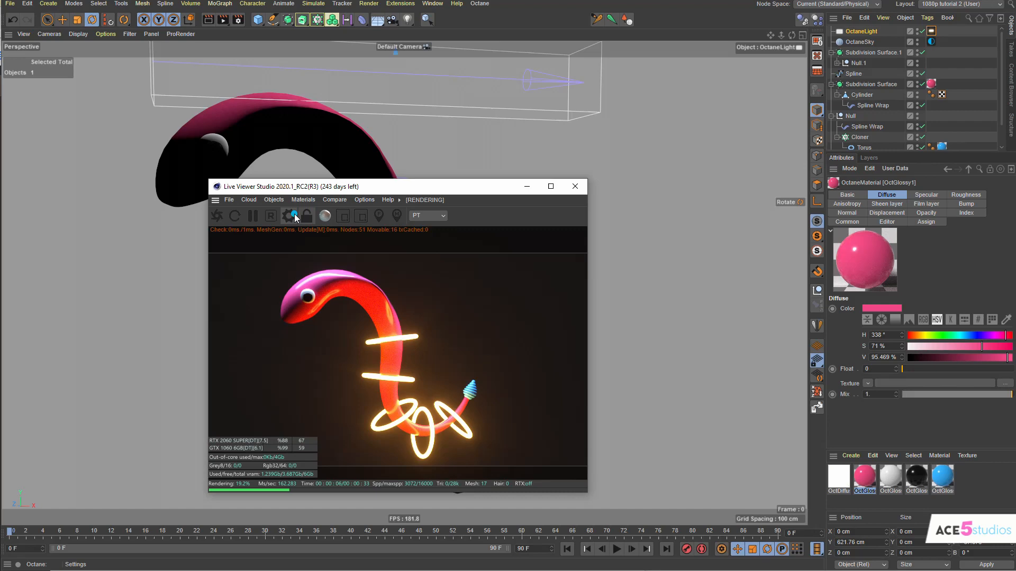
- Turn on Octane denoising and cap max samples at 300
left_click(292, 216)
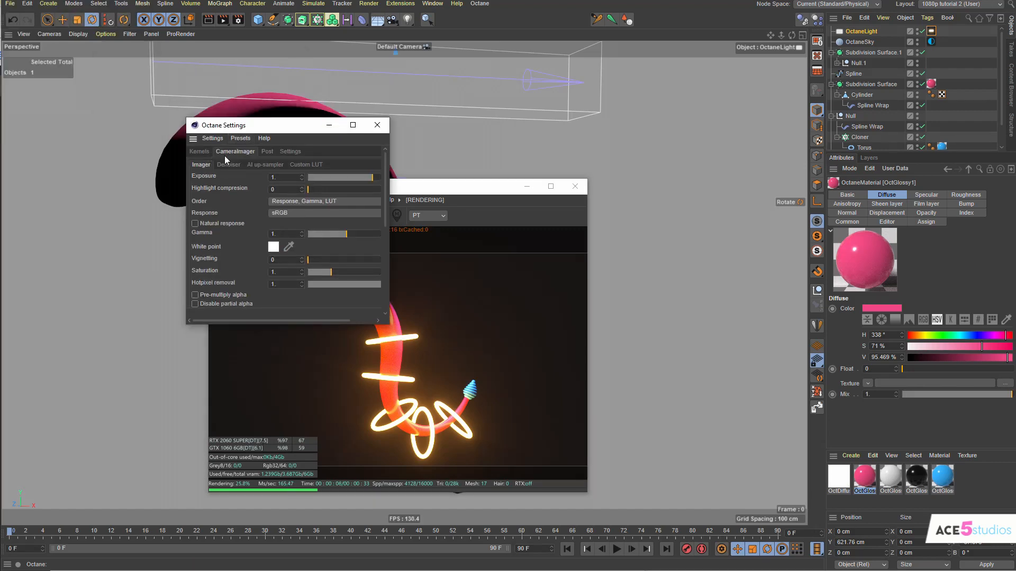
left_click(228, 165)
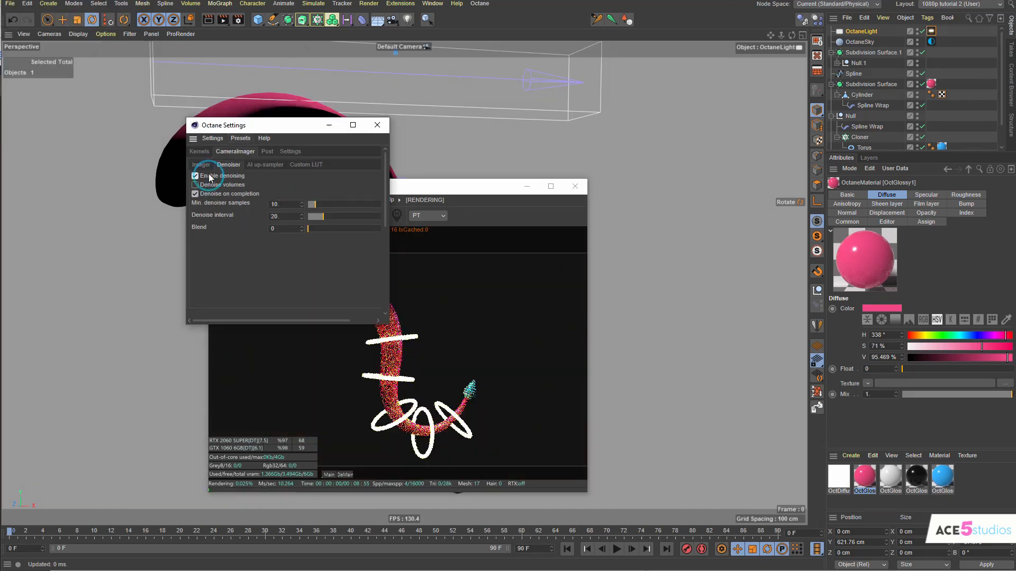
left_click(199, 151)
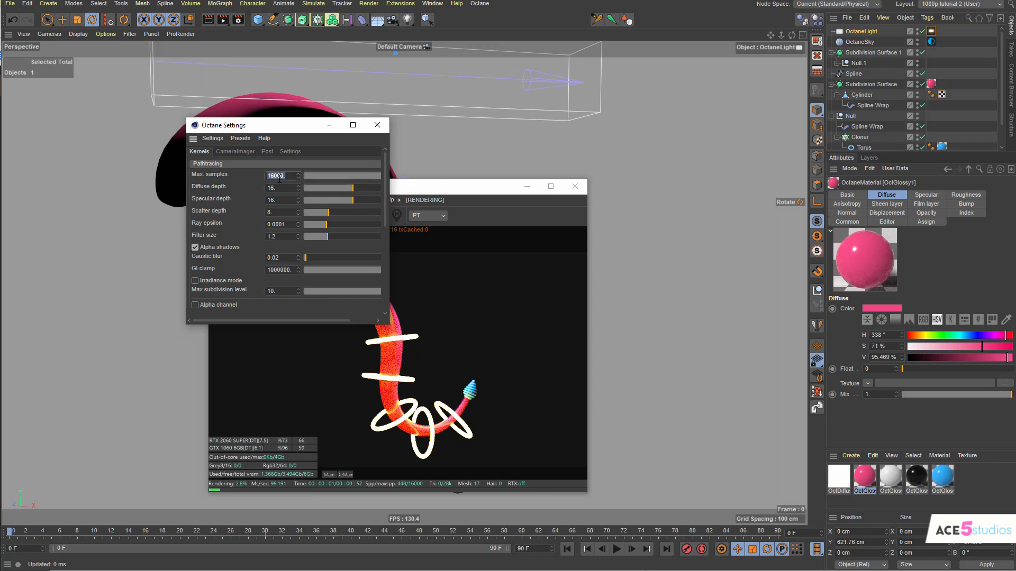
type("300")
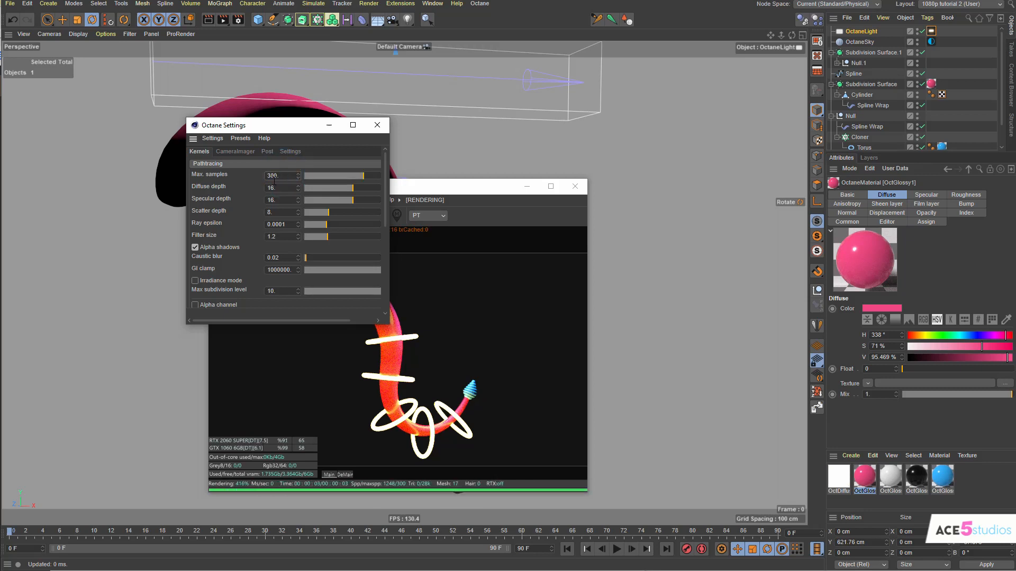
left_click_drag(285, 125, 176, 68)
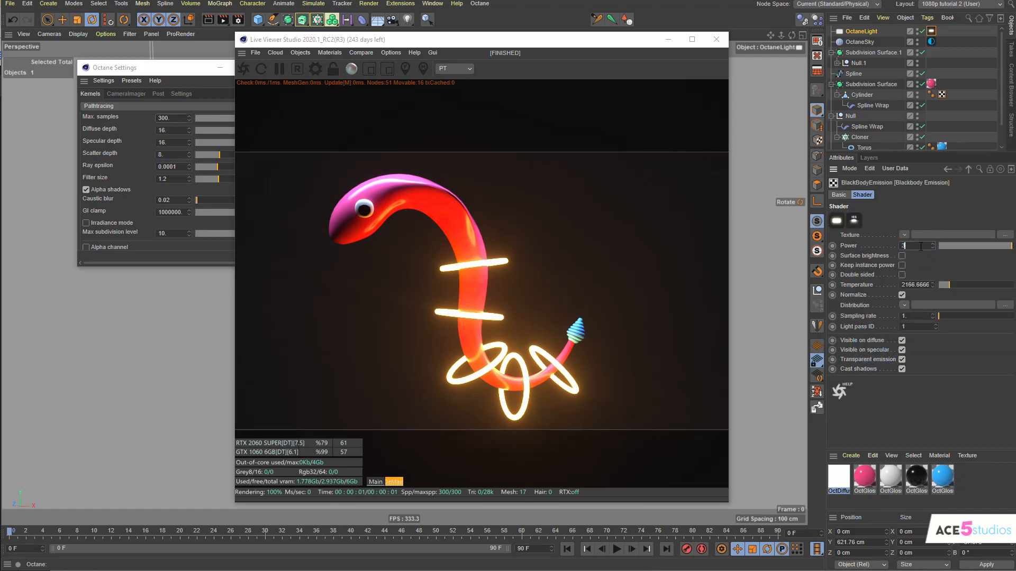
- Step the blackbody emission power through 300 and 400 up to 500
type("300.")
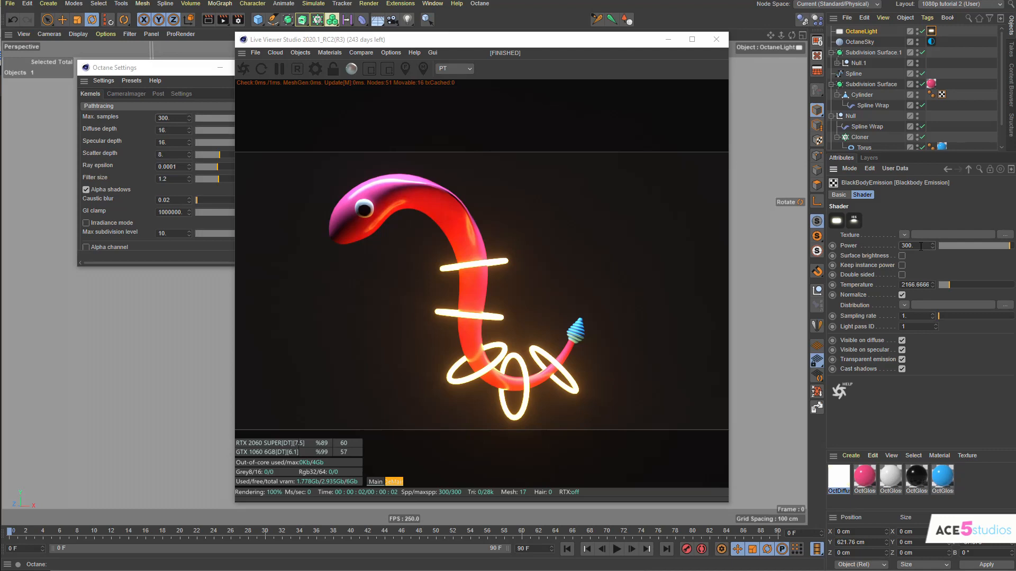
type("400")
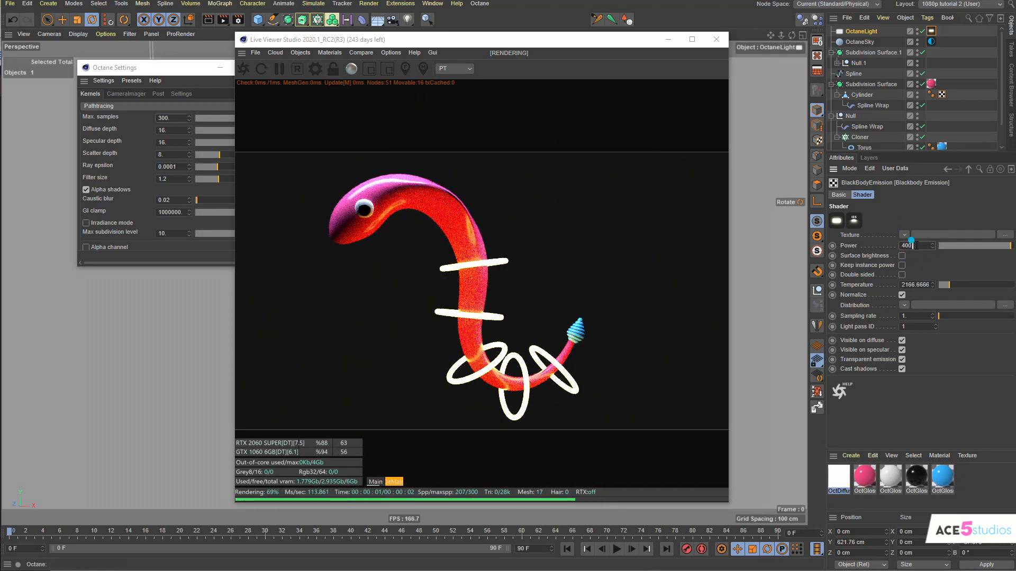
type("500.")
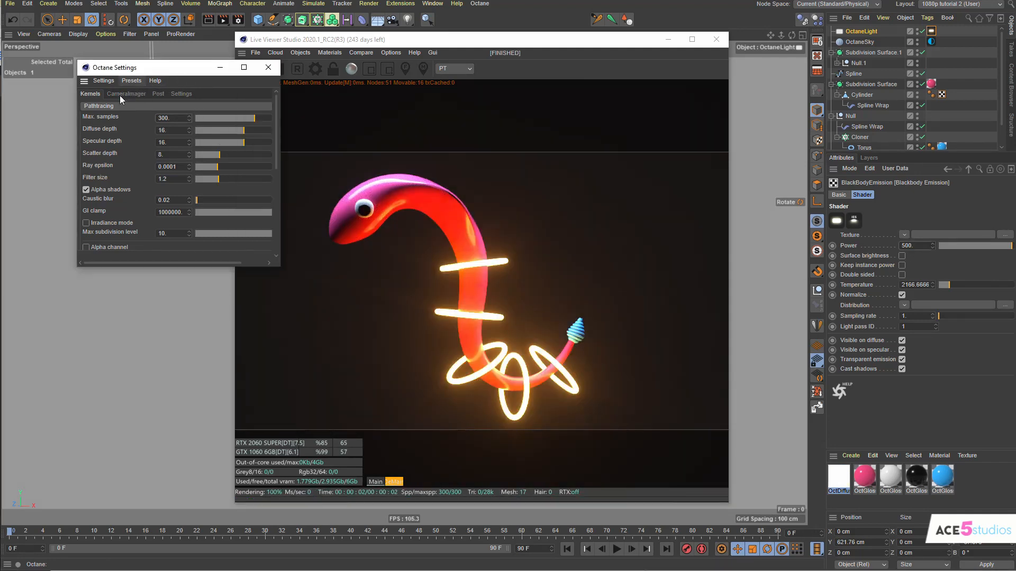
- Show the camera imager's exposure and highlight compression settings, with highlight compression at about 0.92
left_click(127, 93)
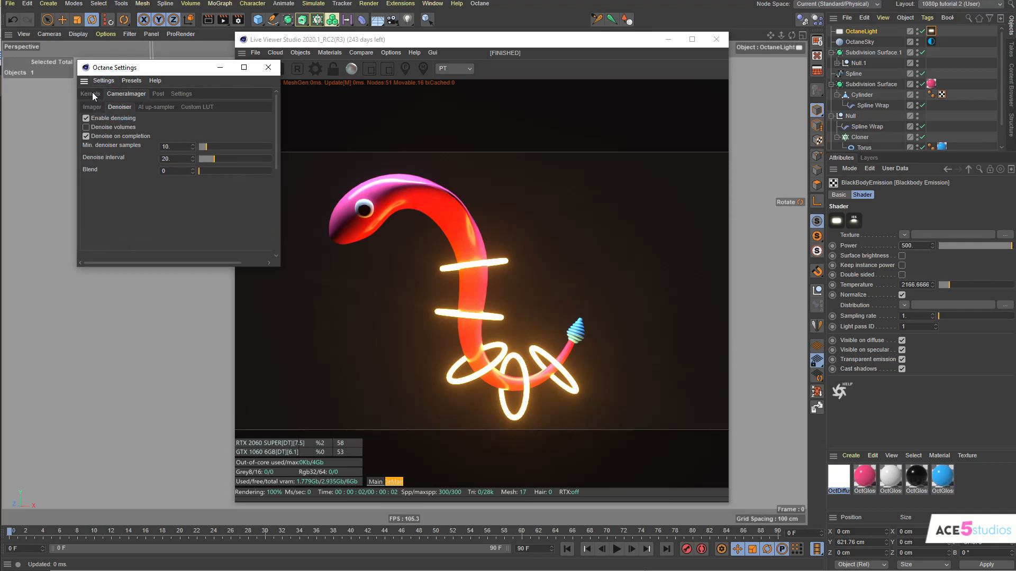
left_click(92, 107)
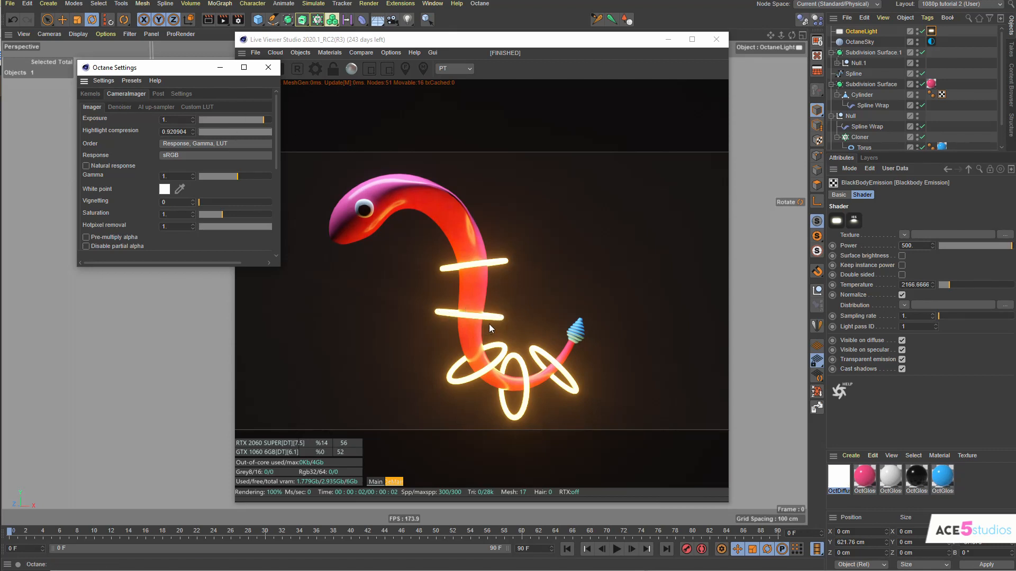
mouse_move(753, 310)
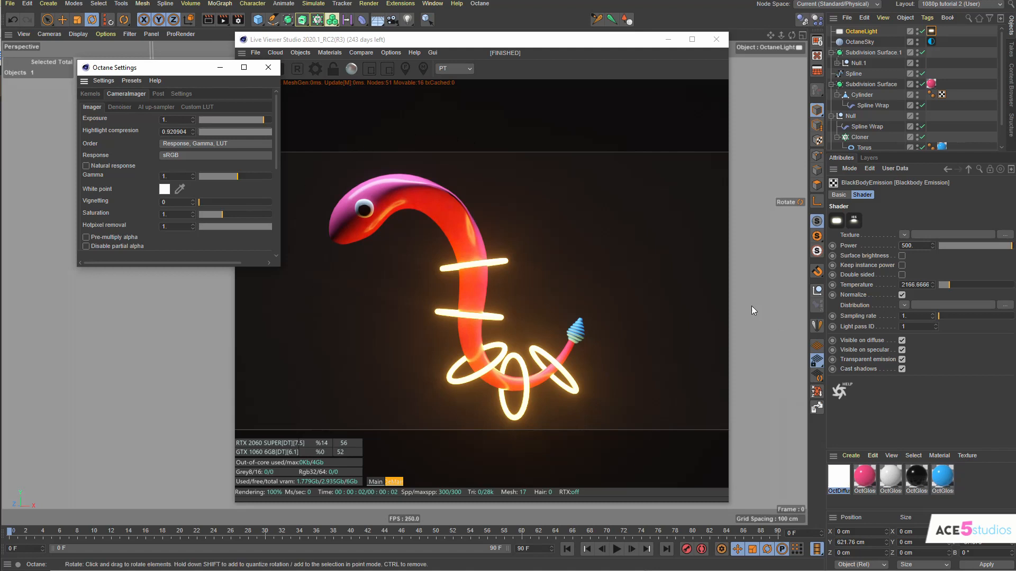
mouse_move(700, 307)
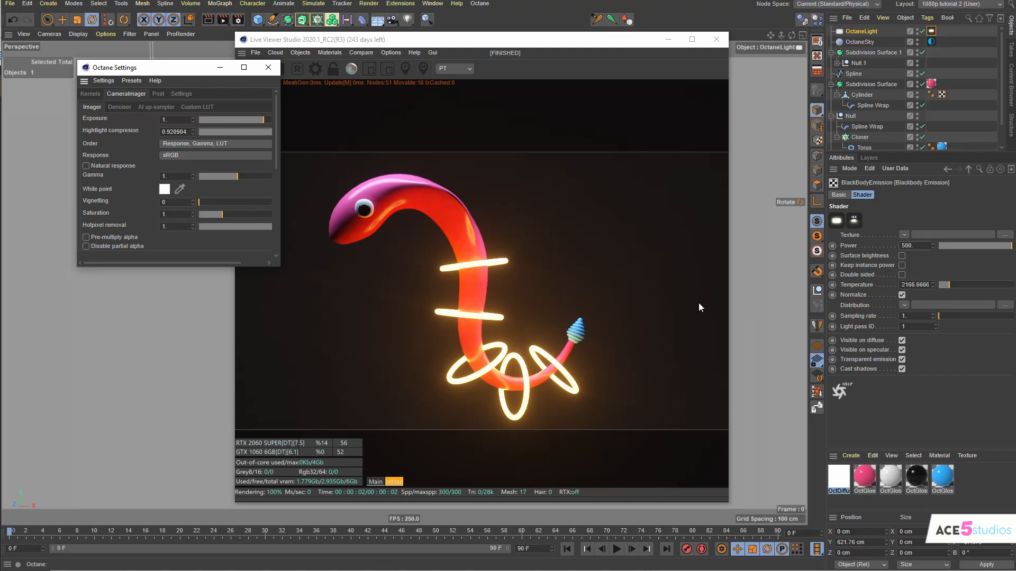